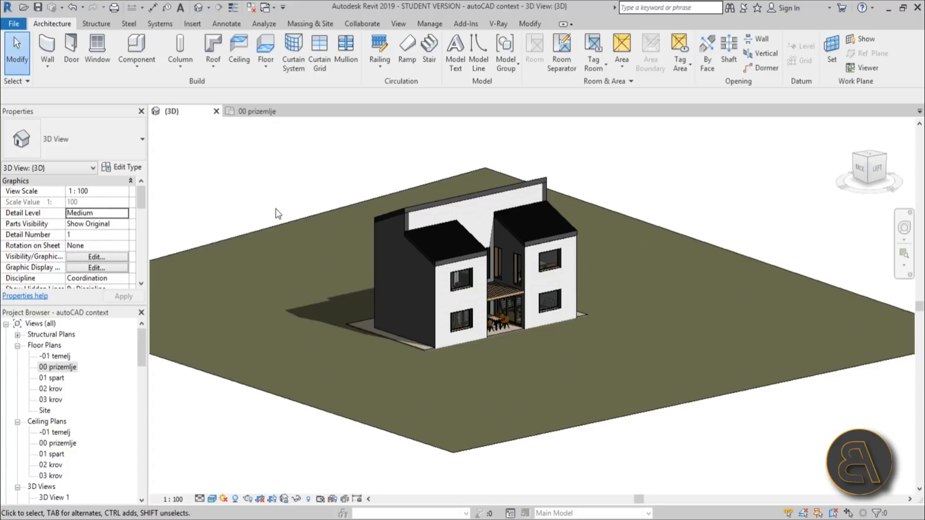
pyautogui.moveTo(270, 324)
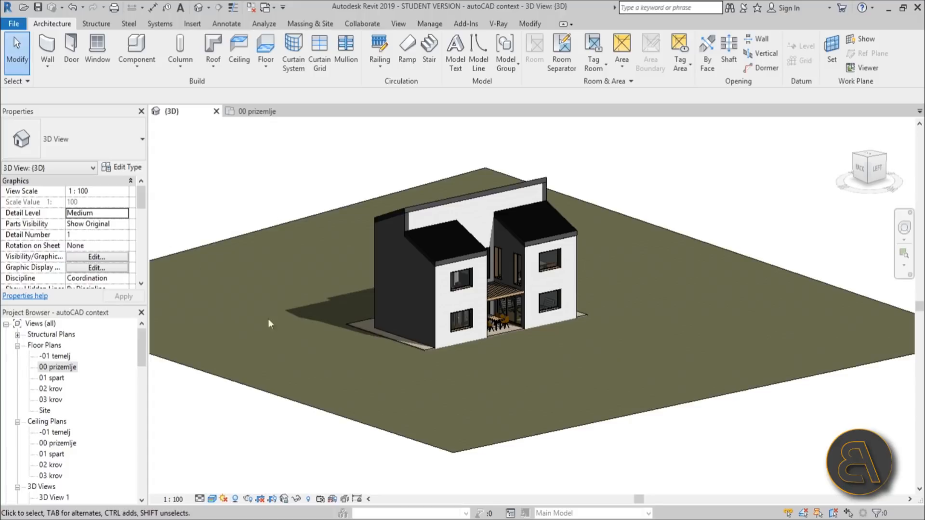
pyautogui.moveTo(528, 364)
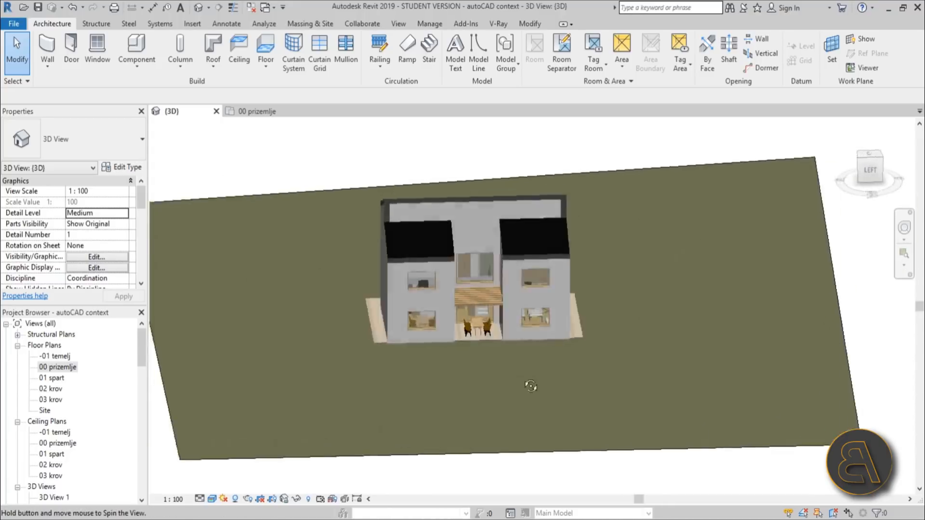
# Step: Orbit the house, open the 01 spart floor plan, and bring up the Insert tools
pyautogui.moveTo(531, 386); pyautogui.dragTo(543, 338)
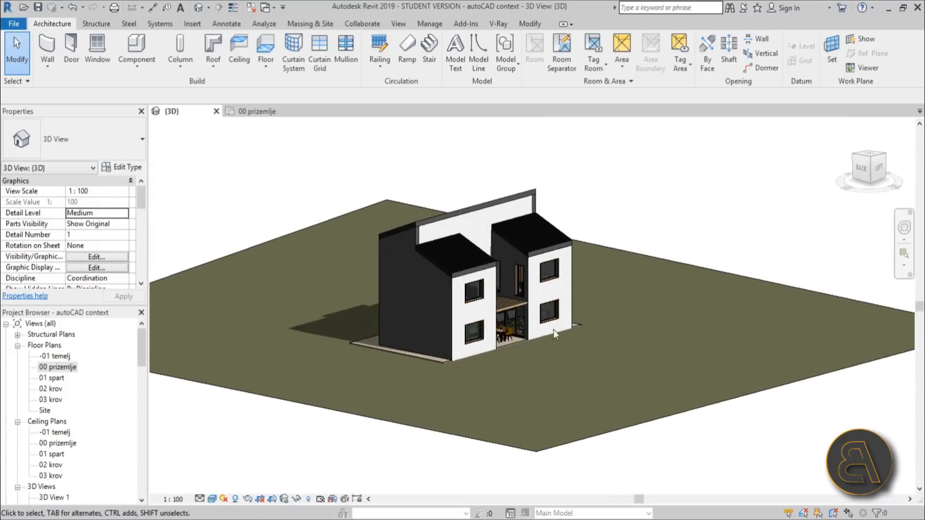
pyautogui.moveTo(583, 374)
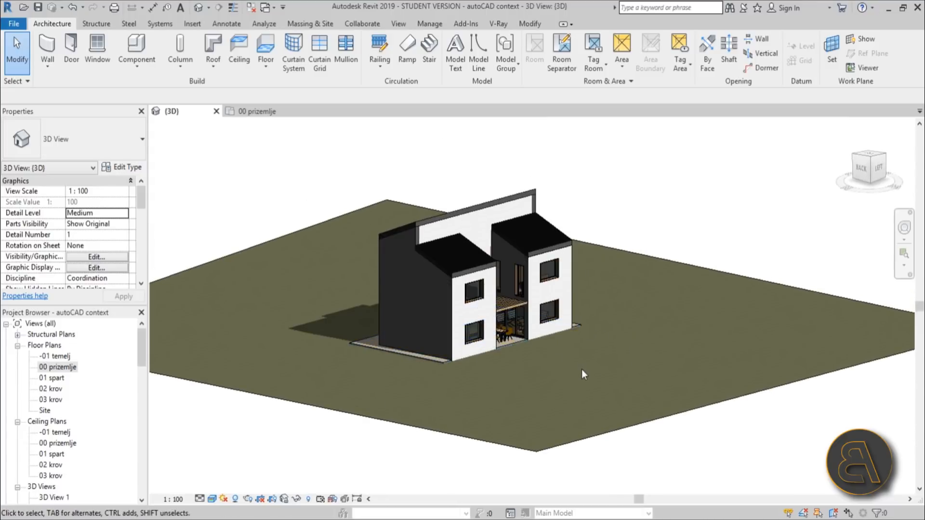
pyautogui.moveTo(571, 364)
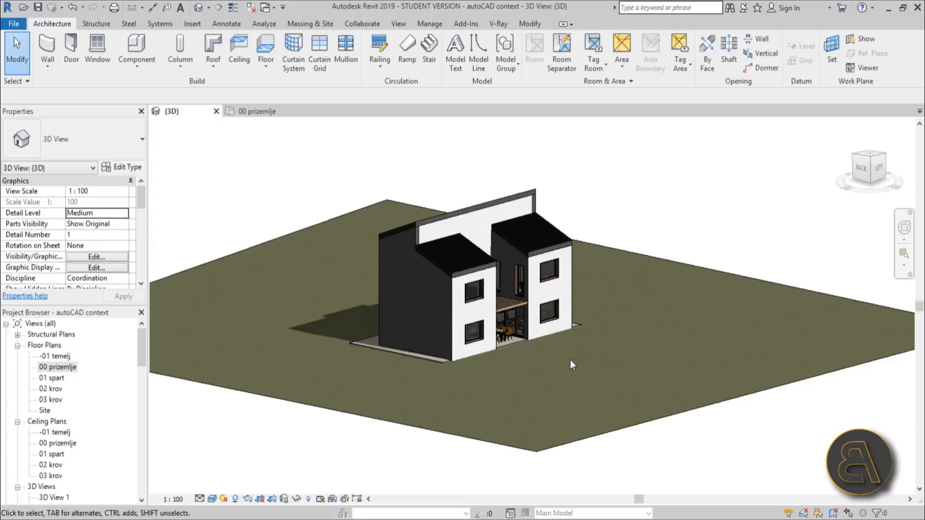
pyautogui.moveTo(454, 427)
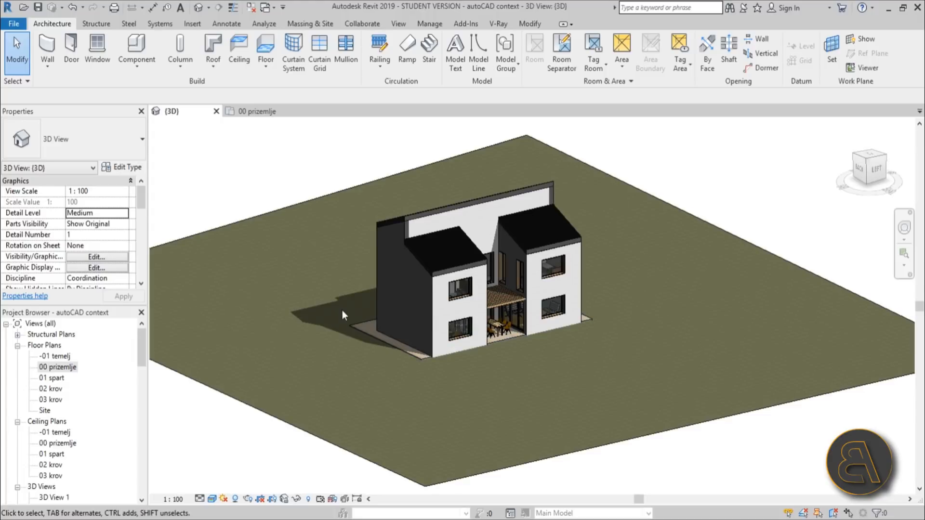
pyautogui.moveTo(400, 372)
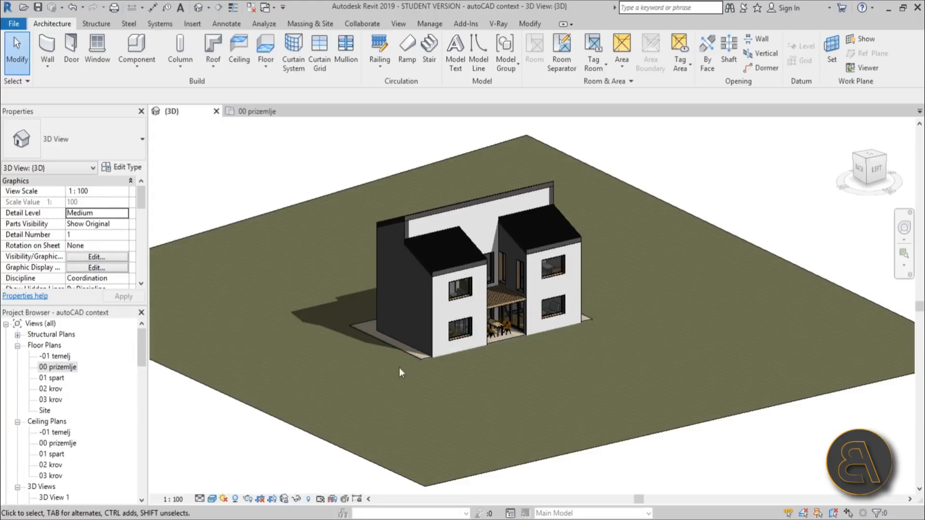
pyautogui.moveTo(332, 405)
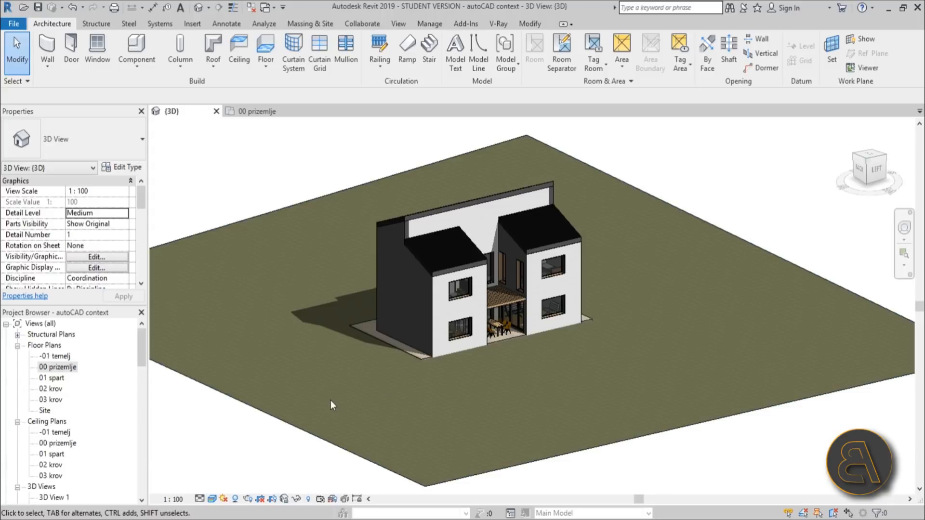
pyautogui.moveTo(55, 390)
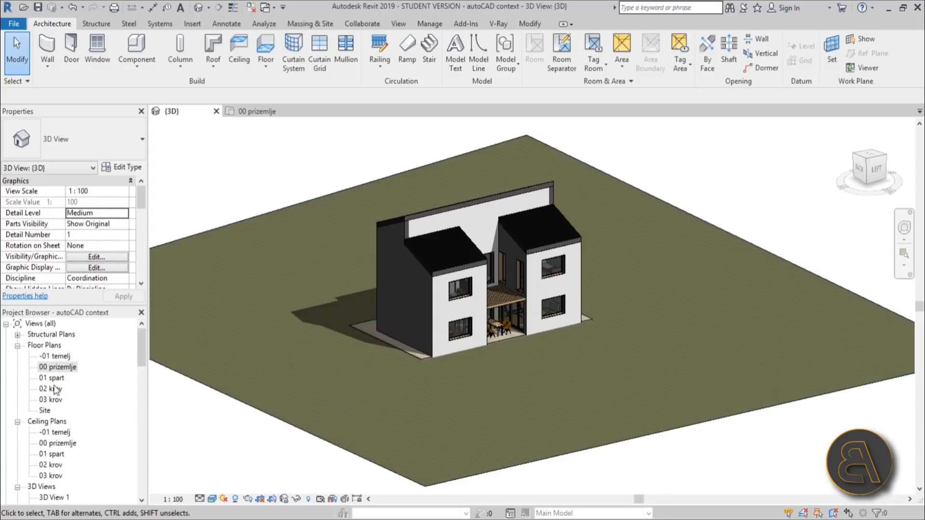
pyautogui.doubleClick(52, 378)
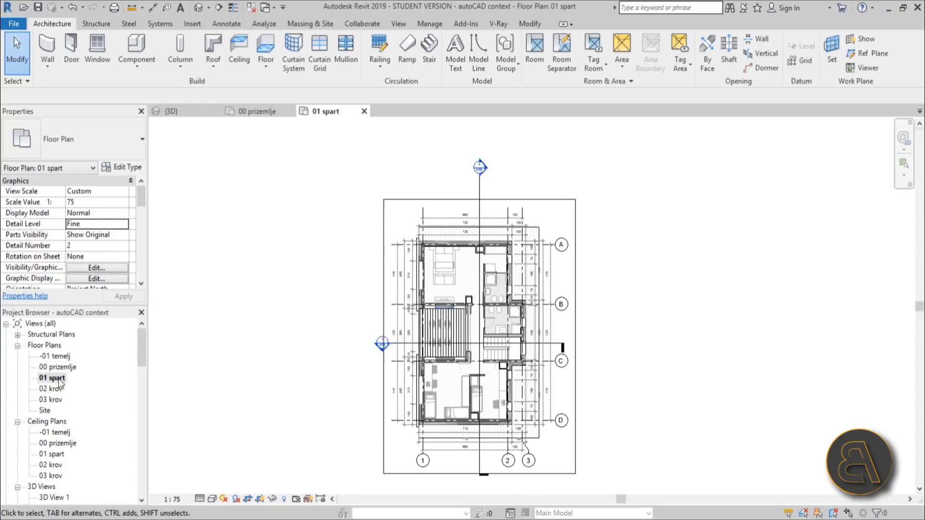
pyautogui.scroll(-3)
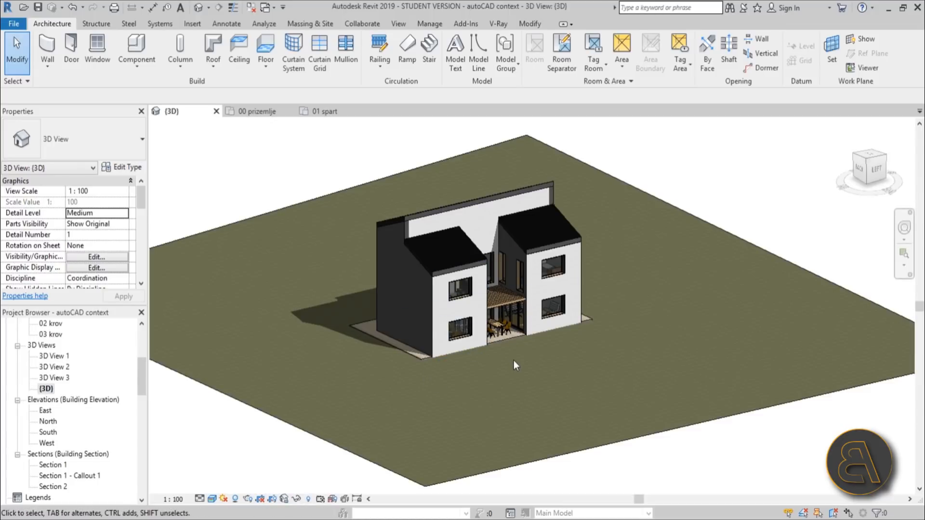
pyautogui.moveTo(511, 365)
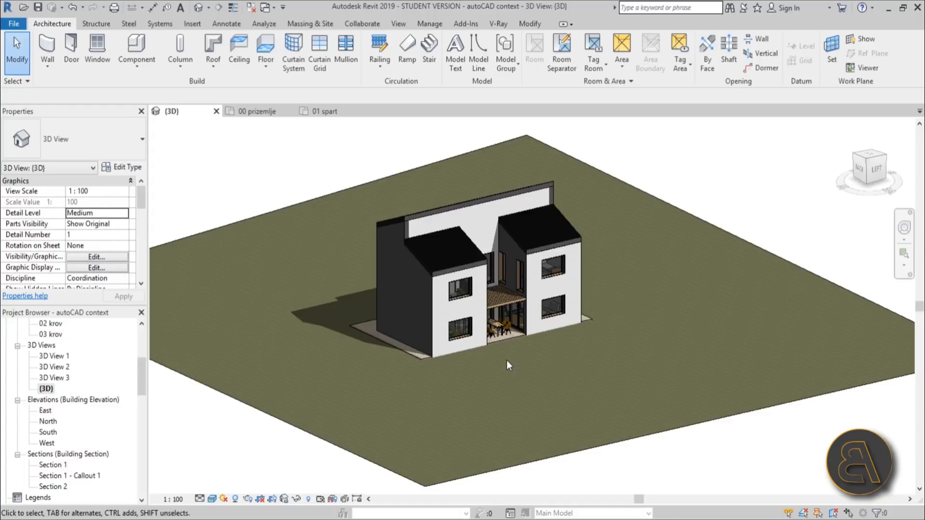
pyautogui.moveTo(611, 501)
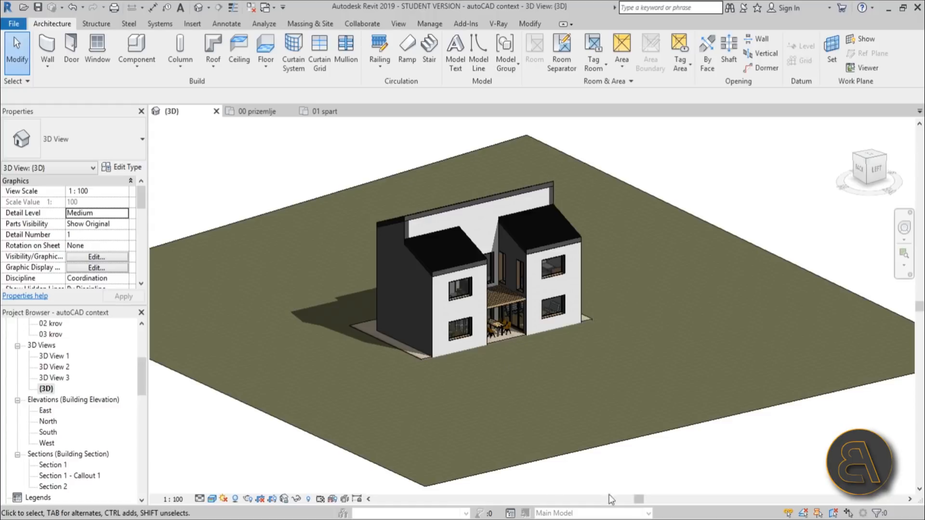
pyautogui.moveTo(460, 417)
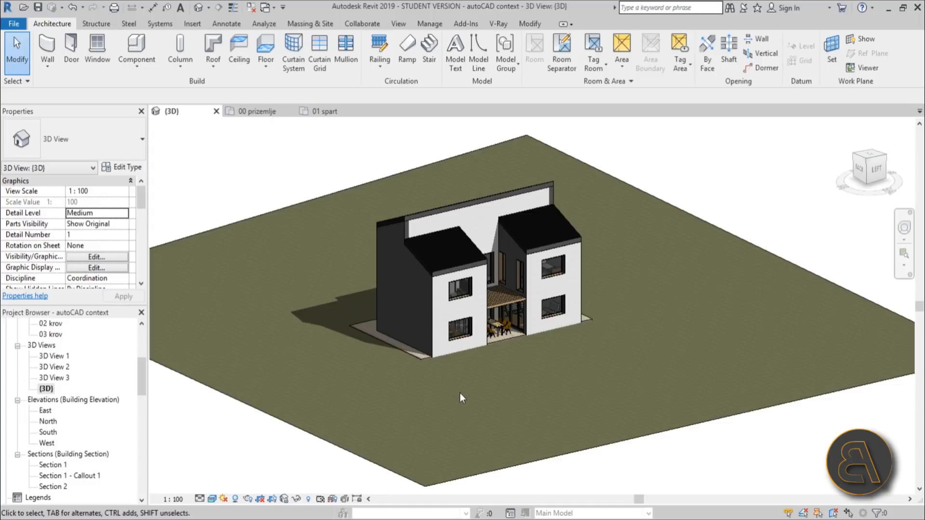
pyautogui.moveTo(348, 307)
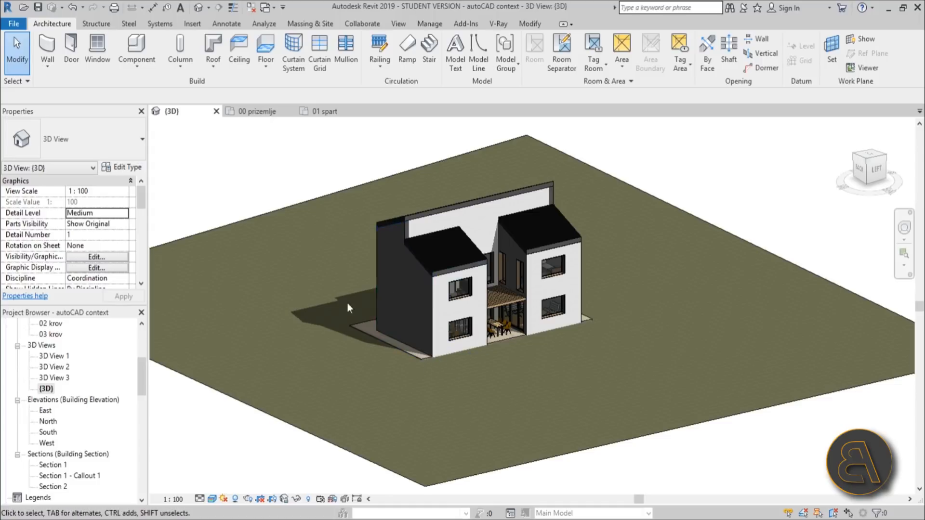
pyautogui.click(192, 23)
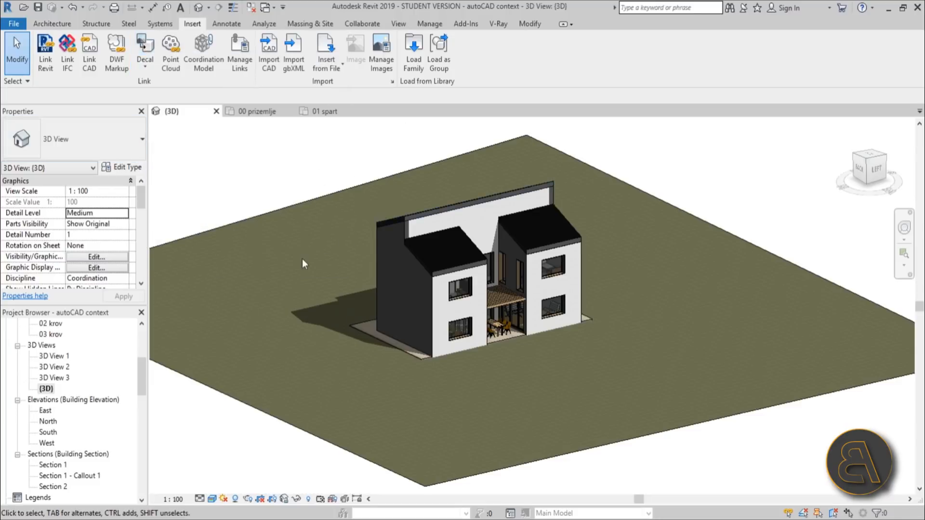
# Step: Create a new decal type keeping the default name New Decal, with no image source yet
pyautogui.click(144, 50)
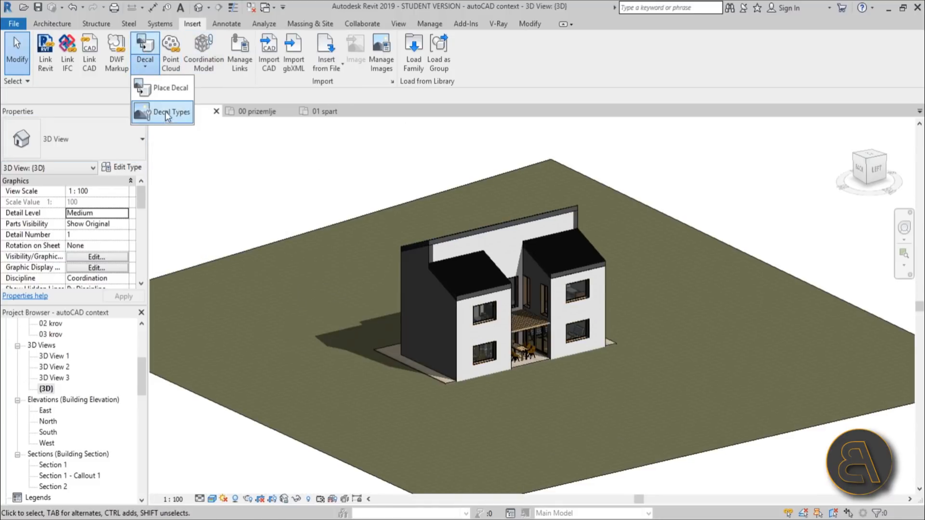
pyautogui.click(172, 111)
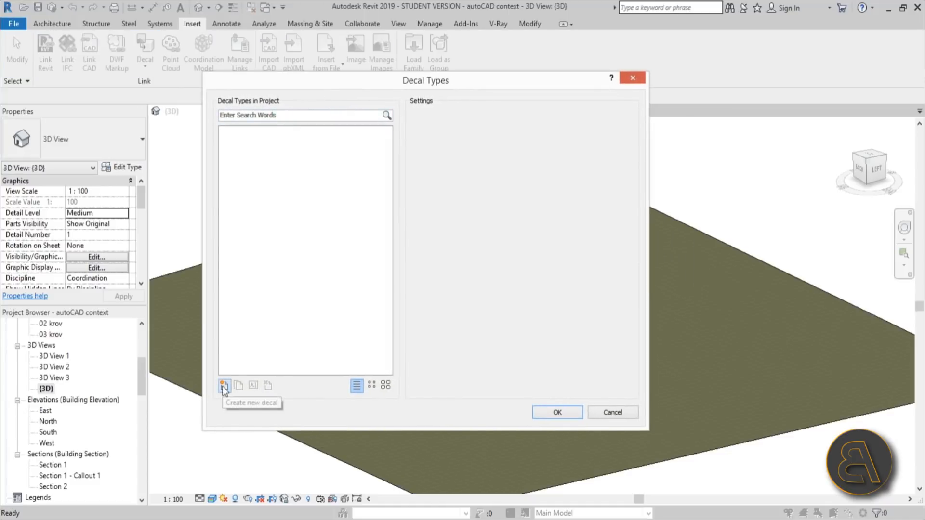
pyautogui.click(224, 386)
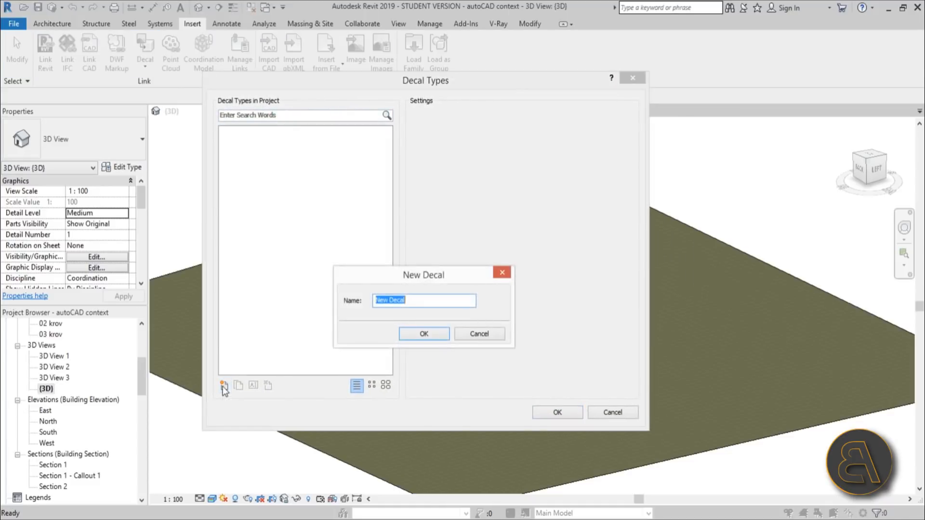
pyautogui.click(424, 333)
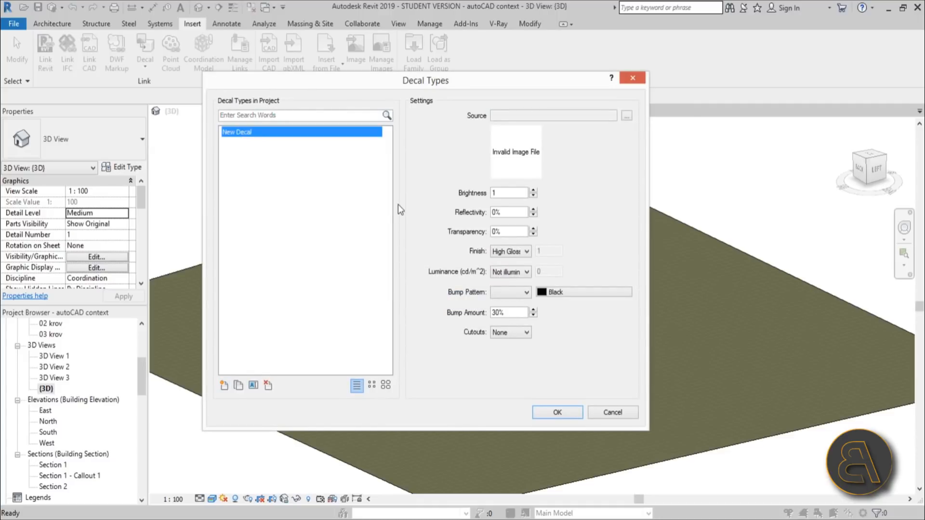
pyautogui.moveTo(492, 92)
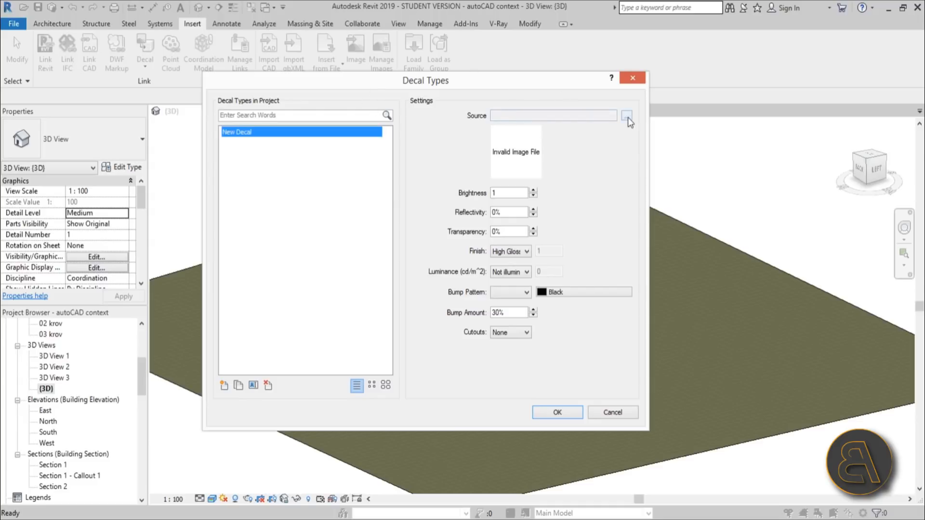
pyautogui.moveTo(631, 122)
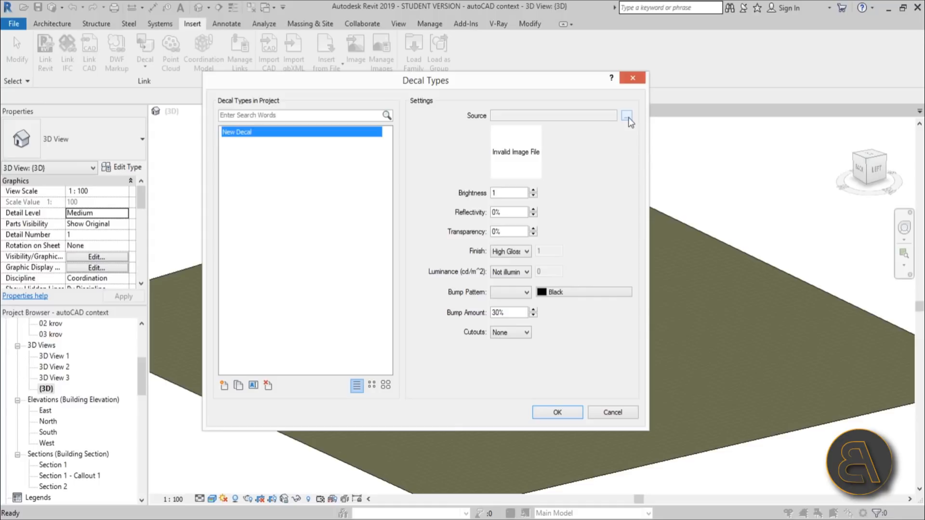
# Step: Use building_fronts_title_big.jpg as the decal image, with Matte finish and an image-file bump pattern
pyautogui.click(627, 115)
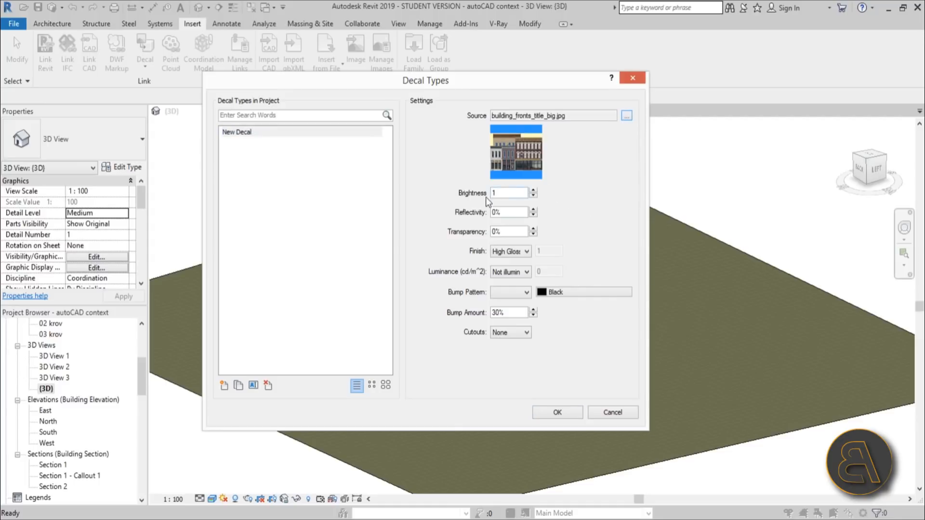
pyautogui.moveTo(537, 219)
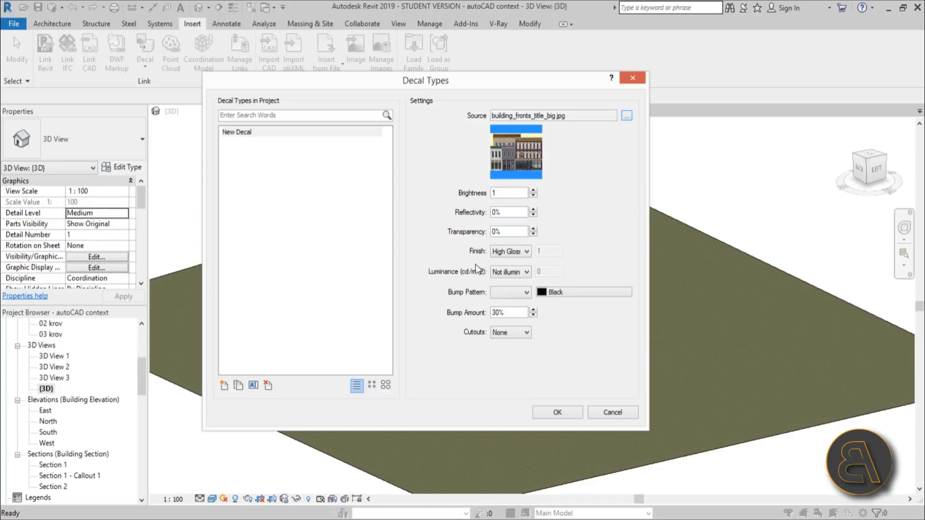
pyautogui.click(528, 250)
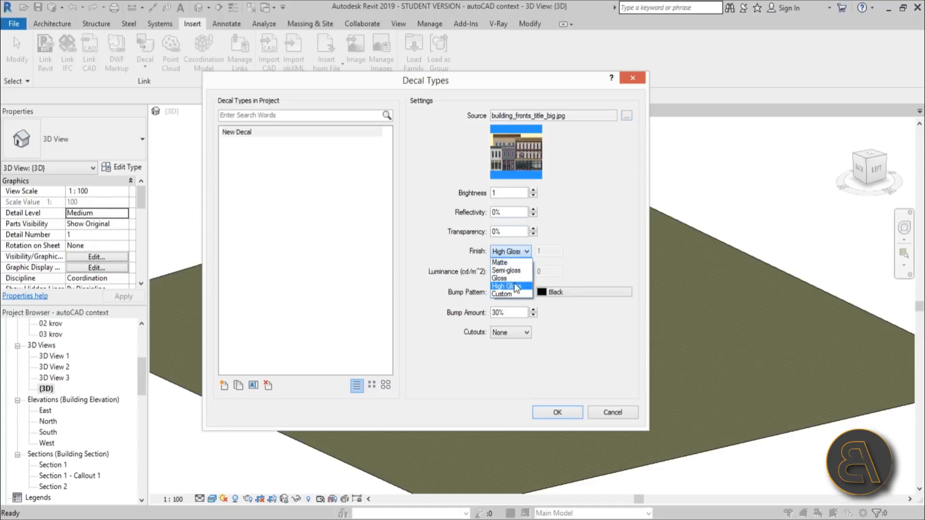
pyautogui.moveTo(499, 262)
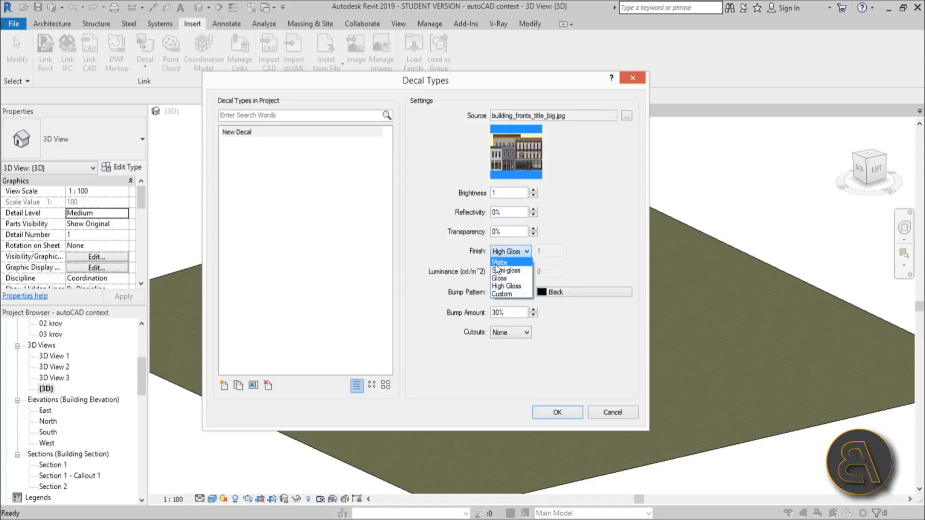
pyautogui.click(499, 262)
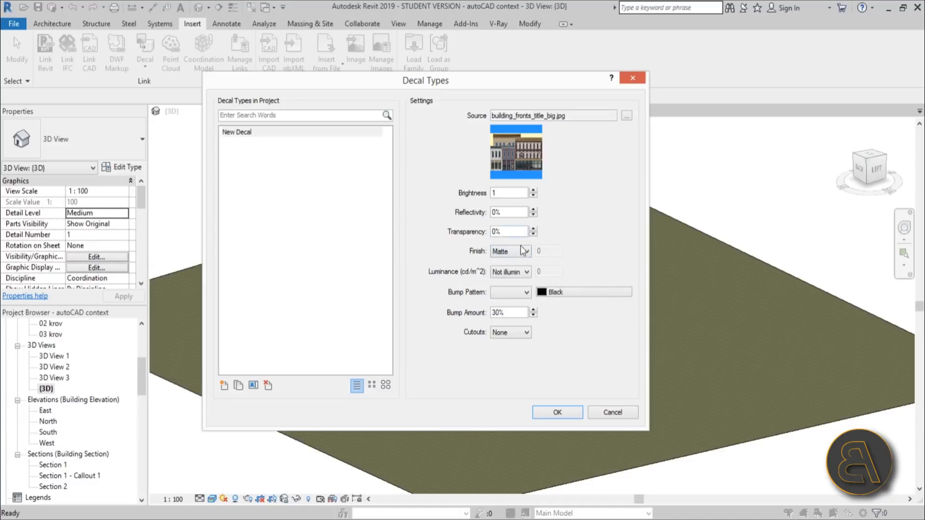
pyautogui.moveTo(512, 296)
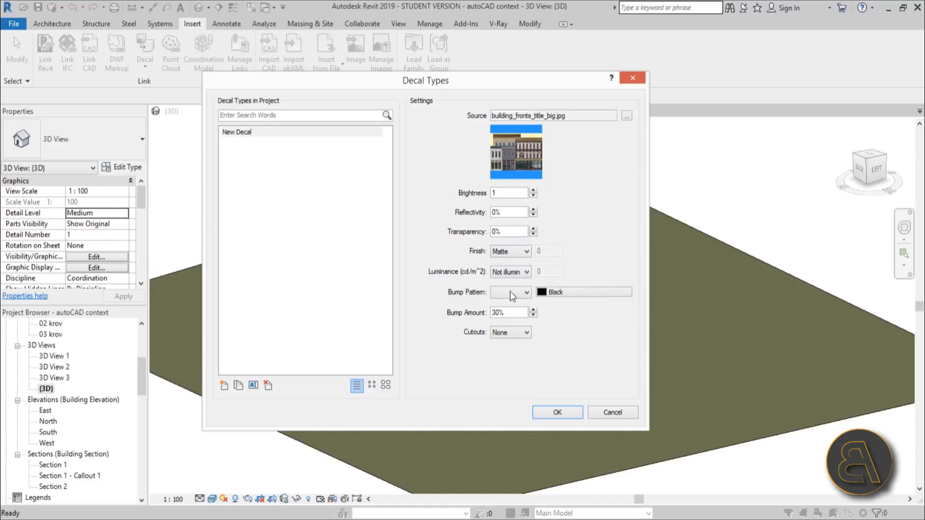
pyautogui.click(527, 292)
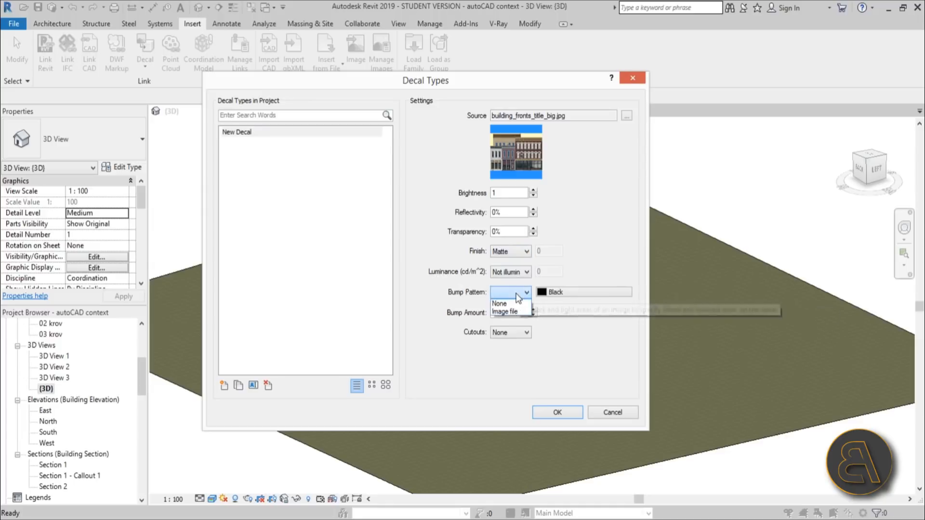
pyautogui.click(504, 312)
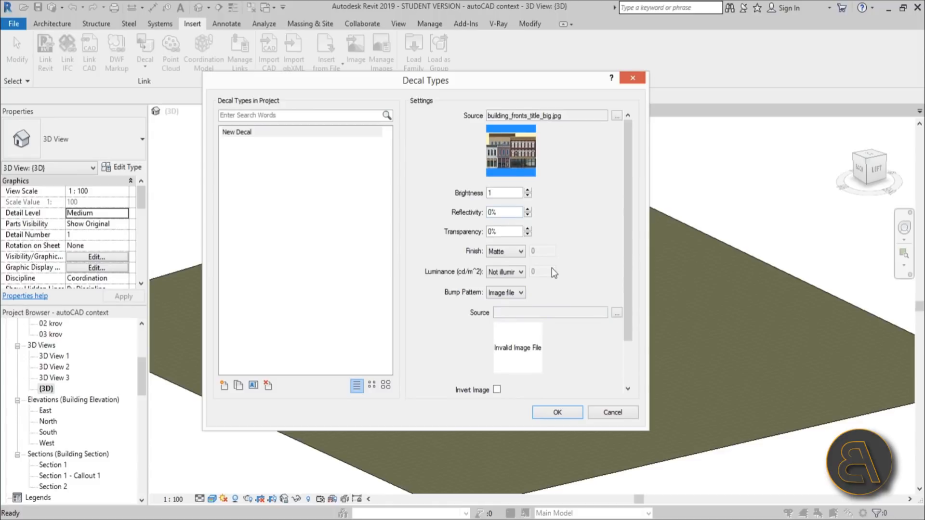
# Step: Scroll the New Decal settings past the 30% bump amount and try an image file for cutouts
pyautogui.scroll(-3)
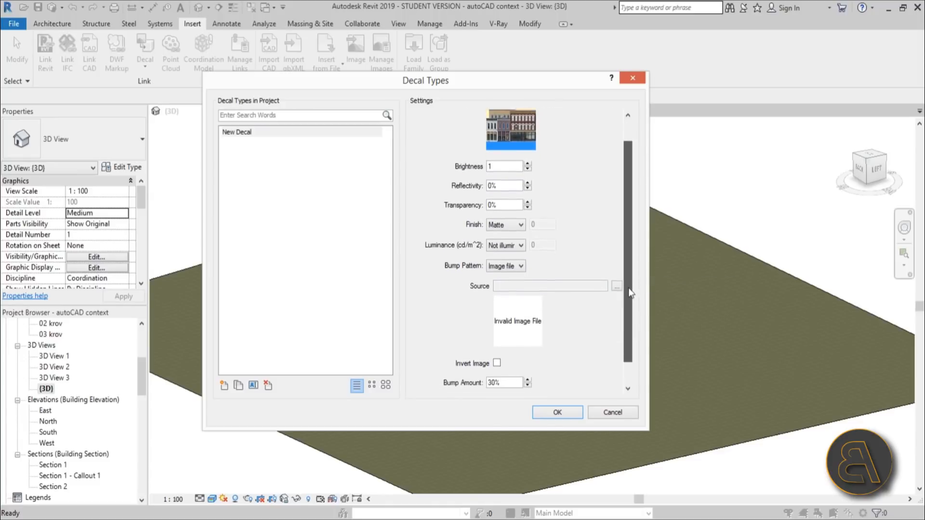
pyautogui.scroll(-3)
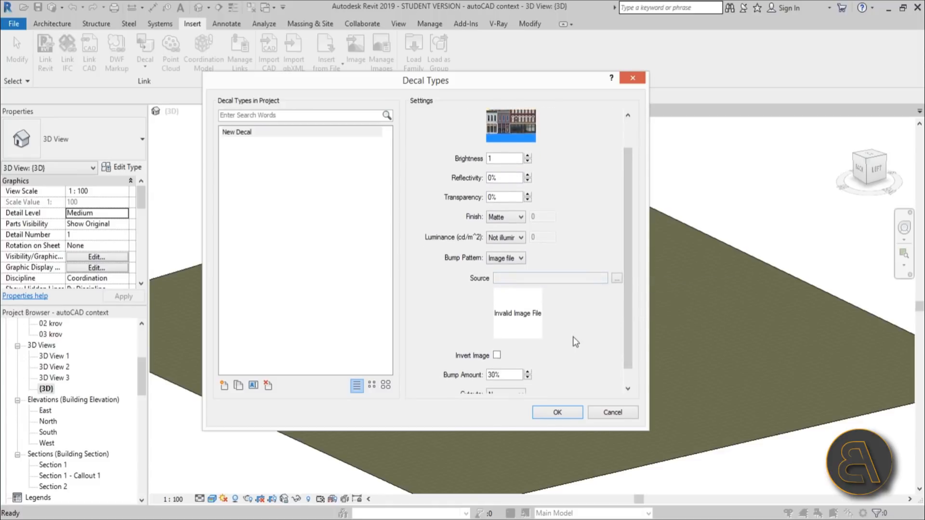
pyautogui.scroll(-3)
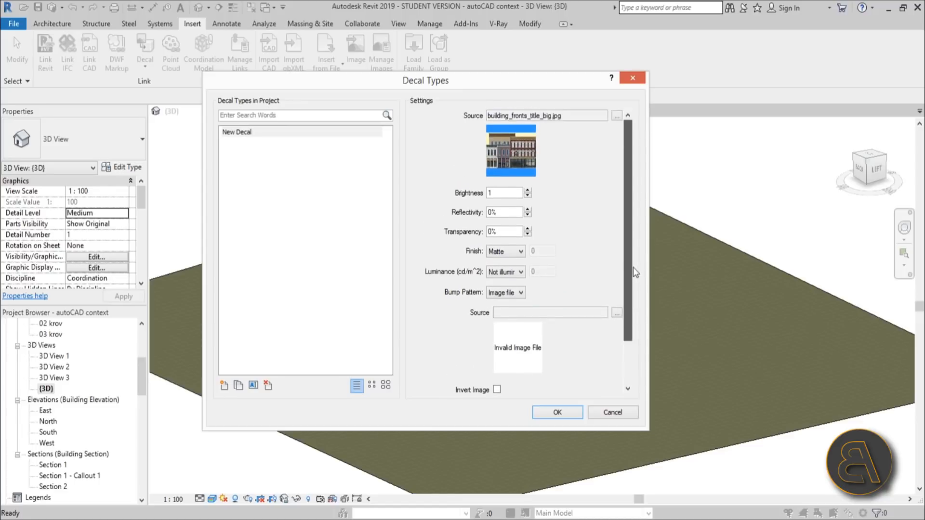
pyautogui.scroll(-3)
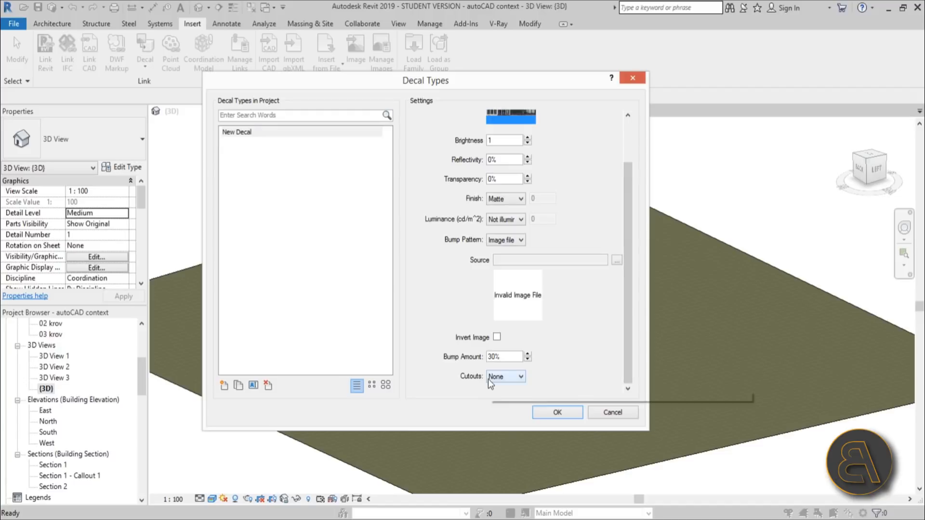
pyautogui.click(505, 376)
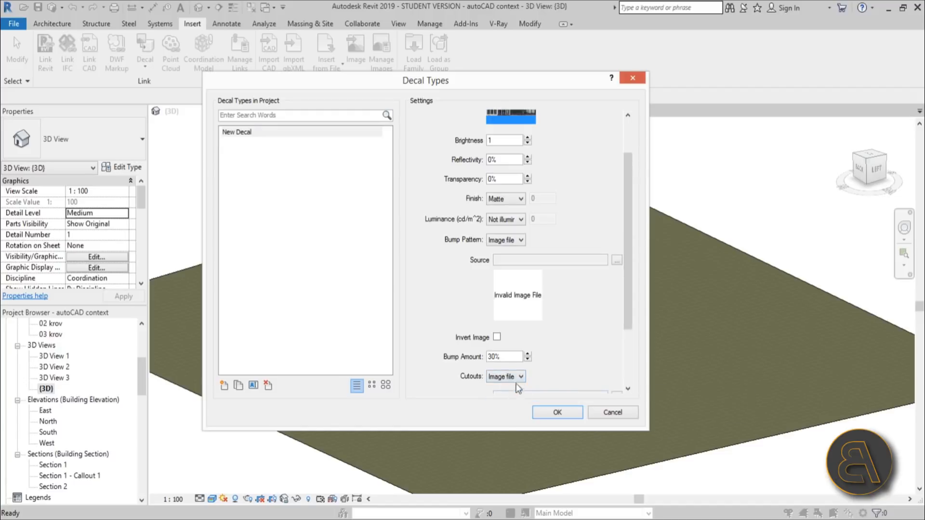
pyautogui.scroll(-3)
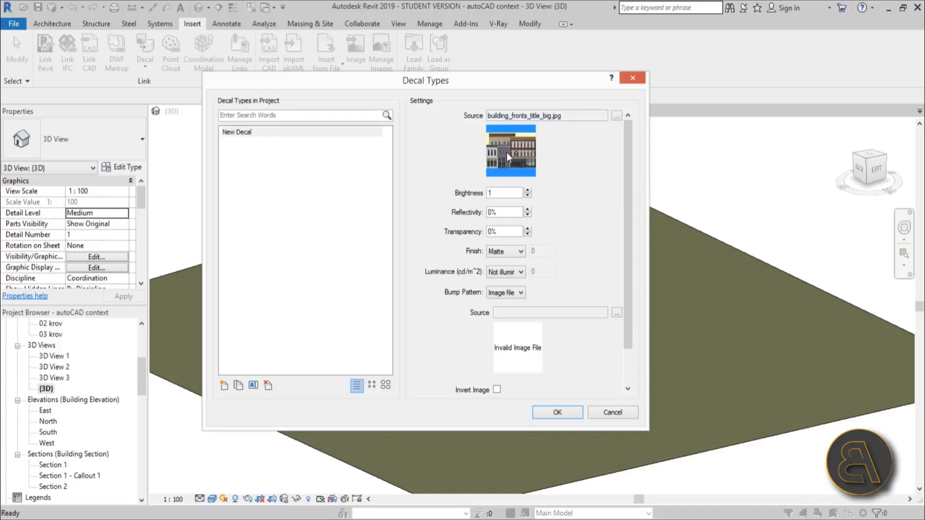
pyautogui.moveTo(648, 430)
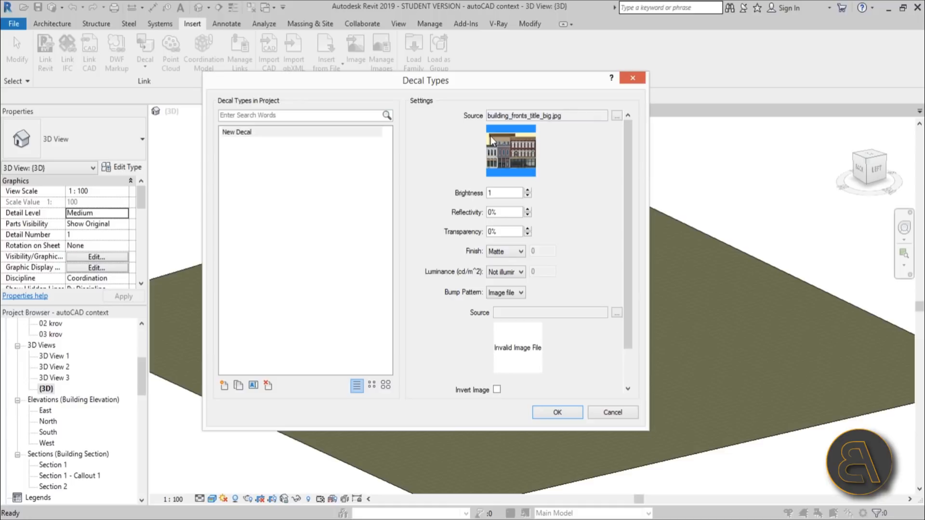
pyautogui.moveTo(520, 142)
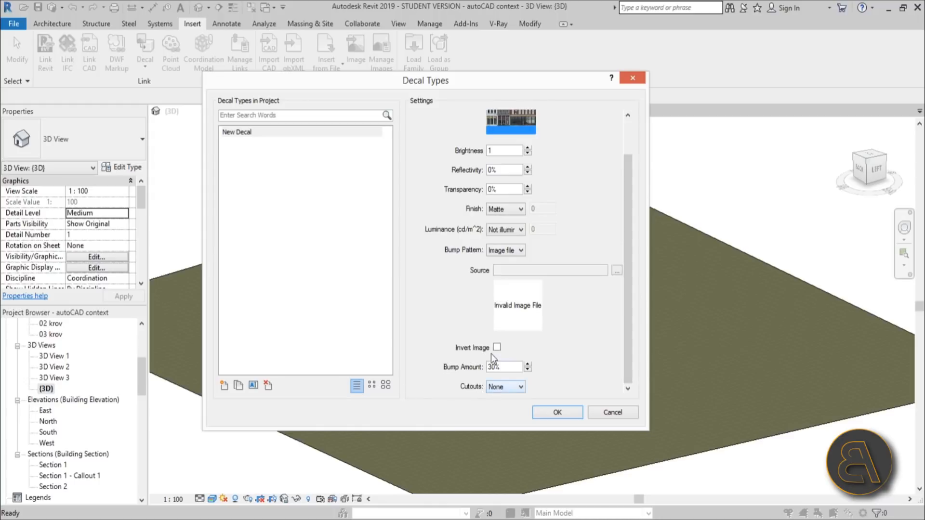
pyautogui.moveTo(353, 295)
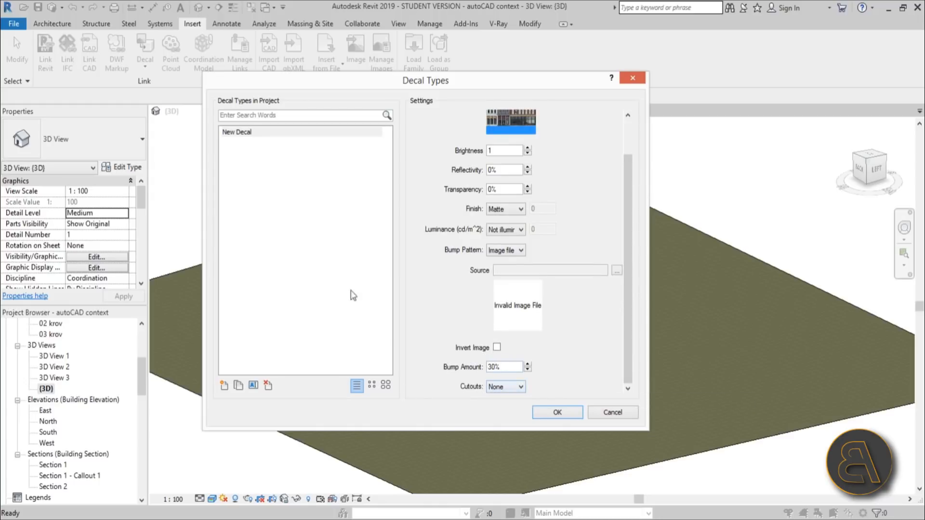
pyautogui.moveTo(540, 458)
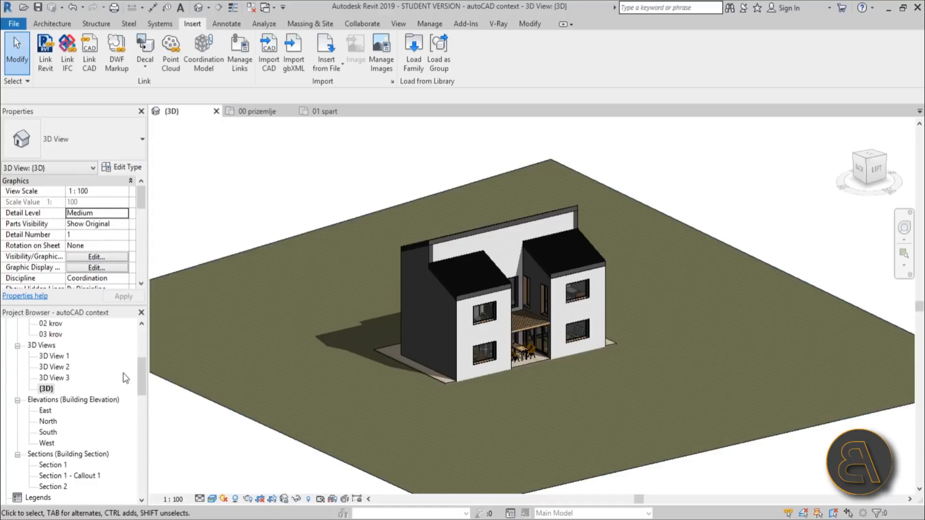
# Step: Open the 00 prizemlje plan and West elevation, deselect the background wall, and show the Insert tools
pyautogui.doubleClick(57, 367)
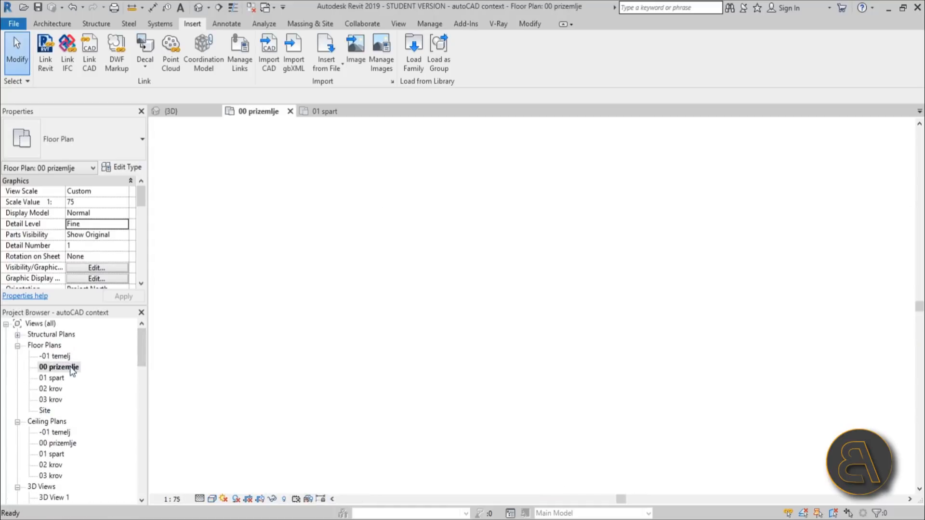
pyautogui.doubleClick(58, 367)
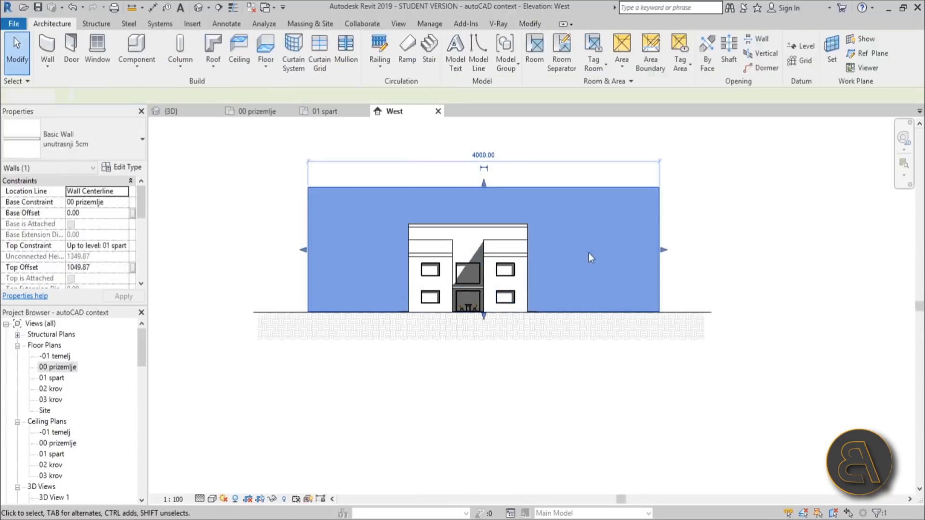
pyautogui.click(414, 154)
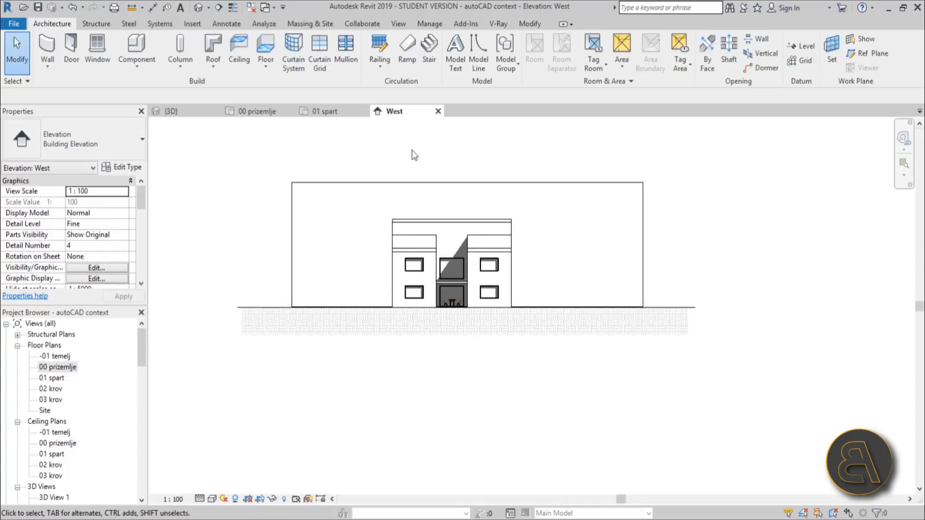
pyautogui.click(192, 23)
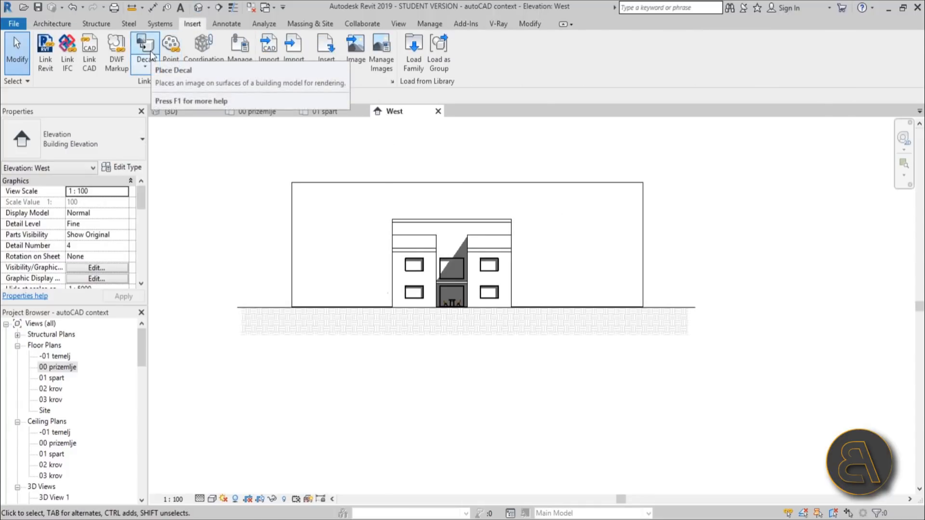
# Step: Place New Decal on the background wall, stretch it to about 2264 by 1575, and return to 3D
pyautogui.click(145, 48)
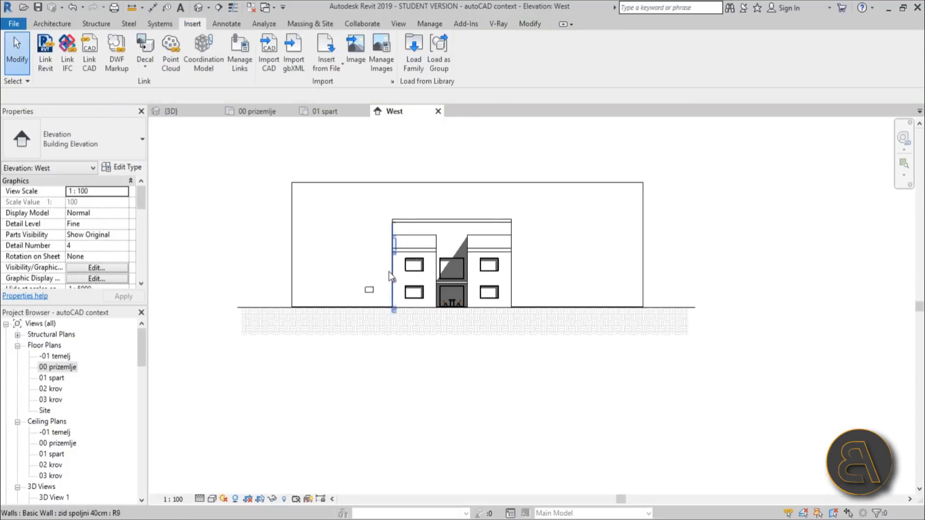
pyautogui.click(369, 290)
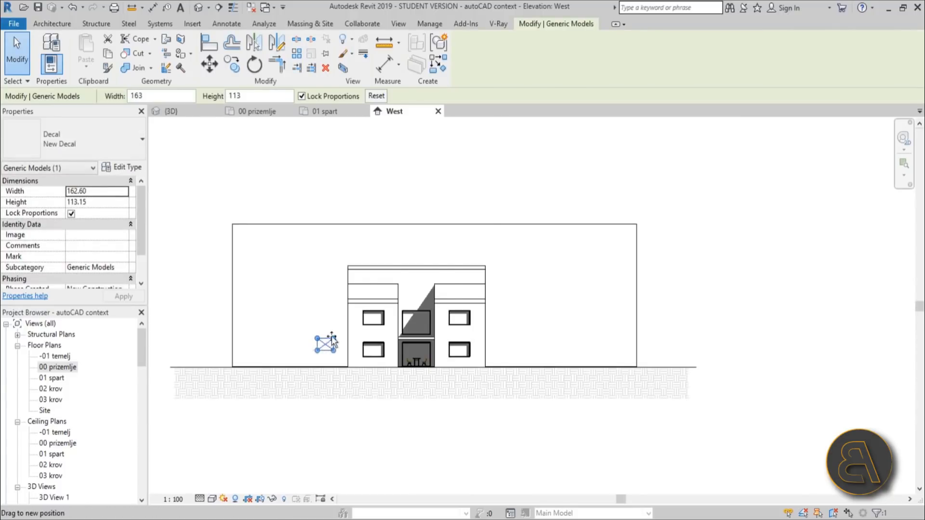
pyautogui.moveTo(327, 342); pyautogui.dragTo(488, 230)
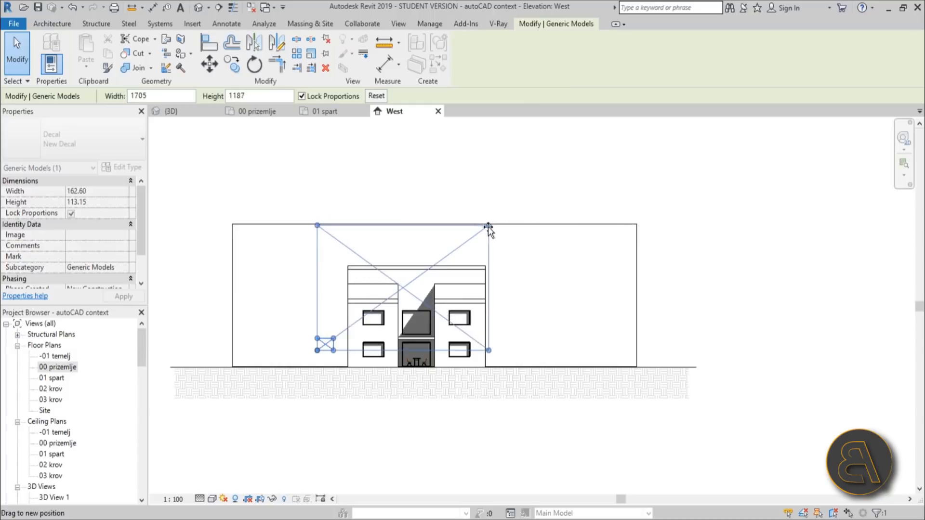
pyautogui.moveTo(488, 226); pyautogui.dragTo(545, 201)
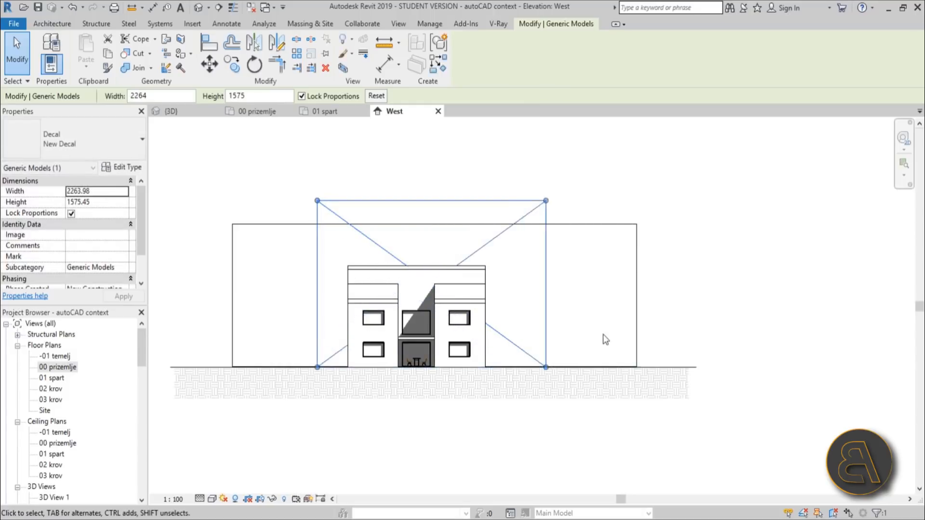
pyautogui.moveTo(557, 215)
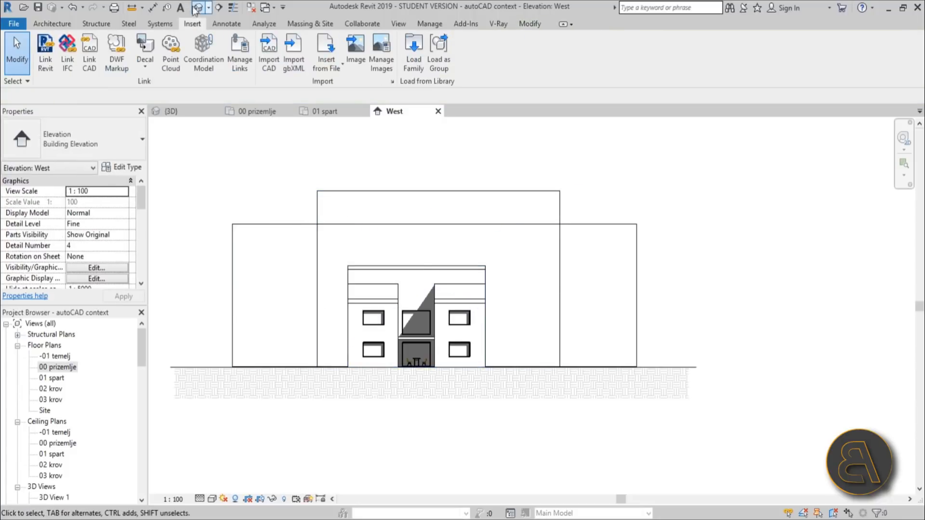
pyautogui.click(170, 111)
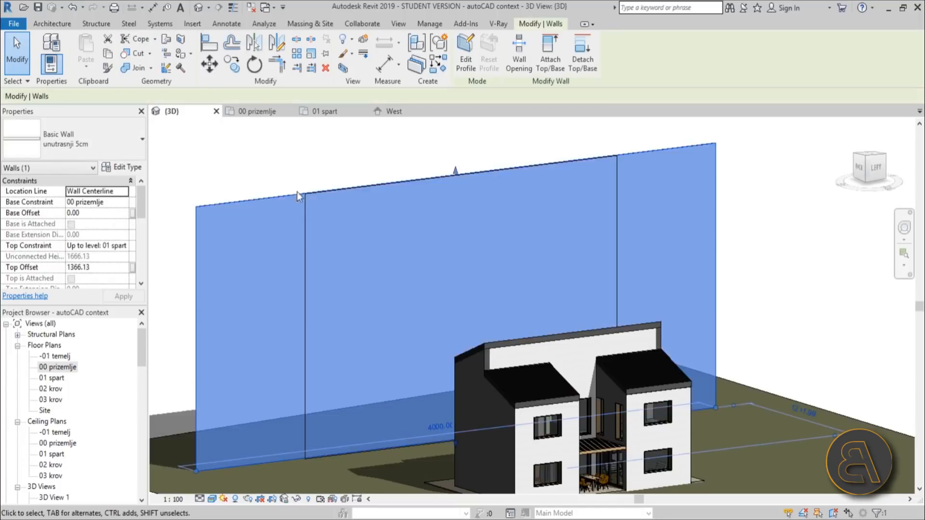
# Step: Preview the building-fronts decal with Realistic textures and select the background wall
pyautogui.click(192, 23)
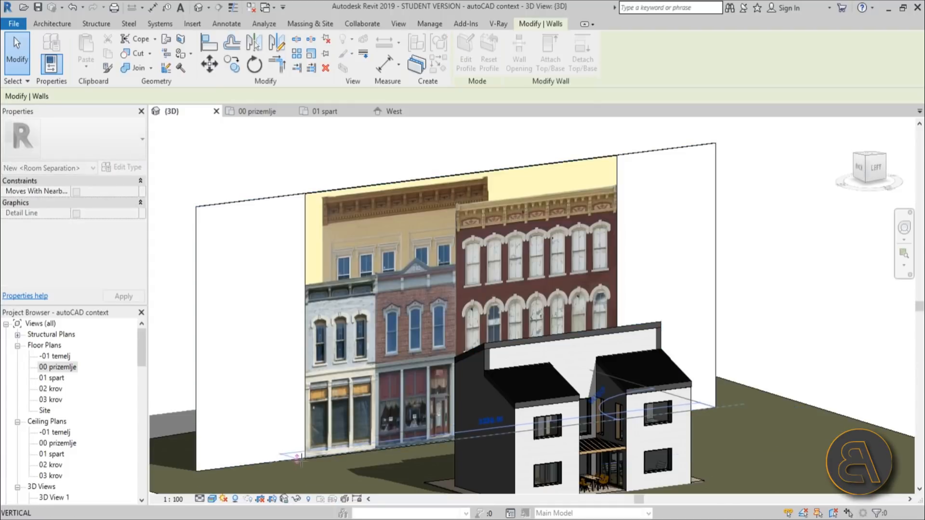
pyautogui.click(192, 23)
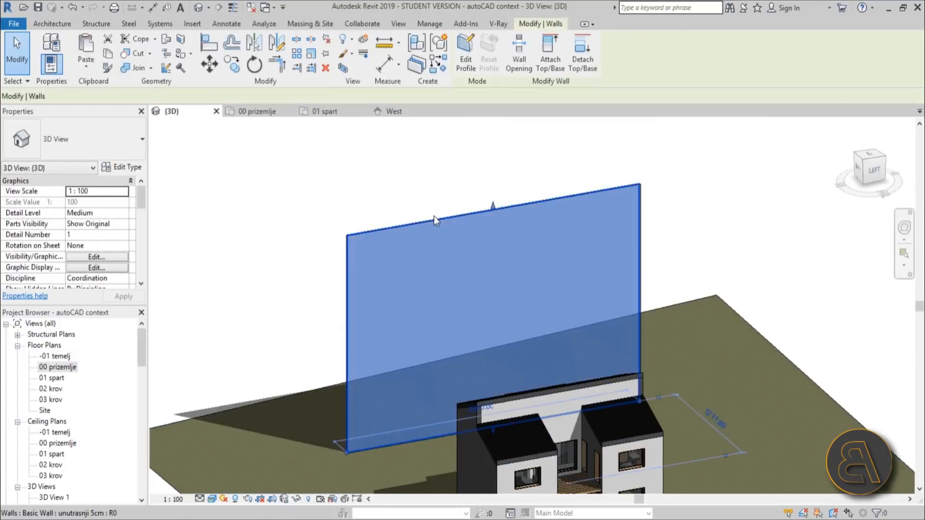
# Step: Edit the wall's profile, trimming the old top edge into steps following the facades' skyline
pyautogui.click(466, 52)
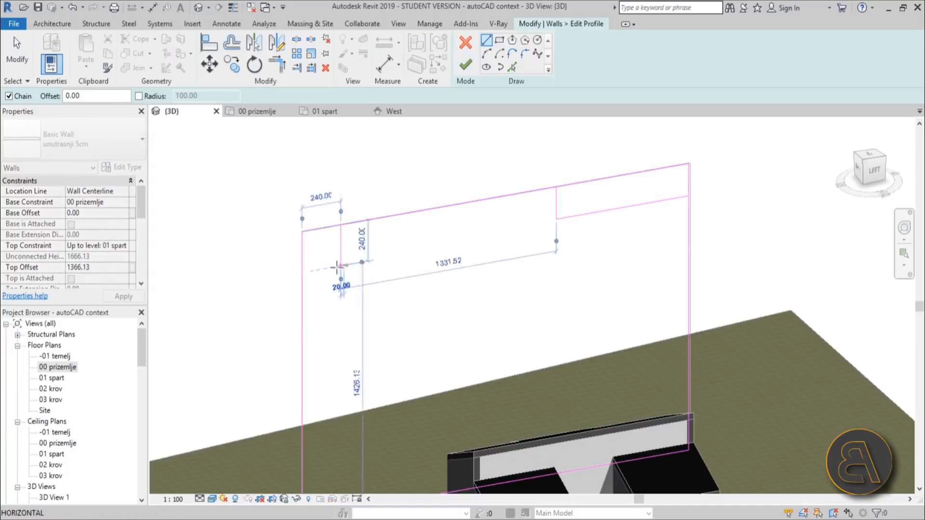
pyautogui.click(276, 63)
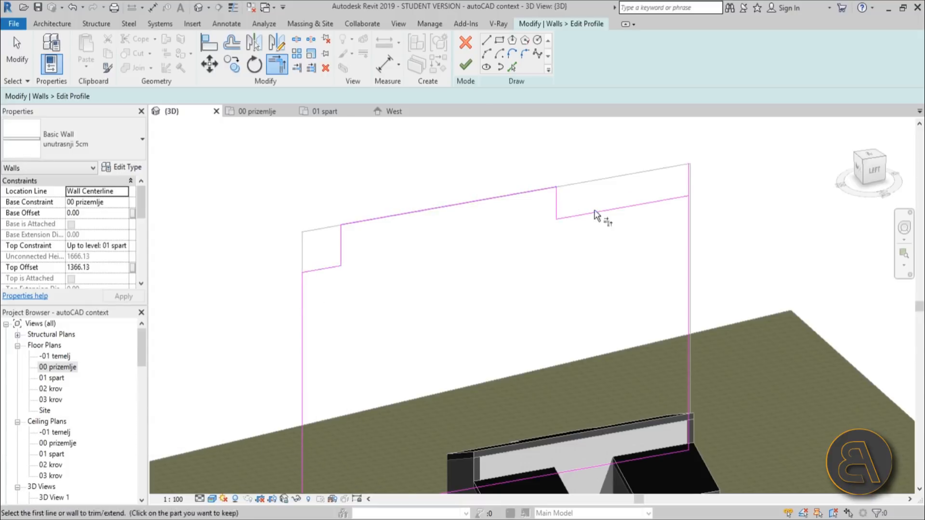
pyautogui.click(192, 23)
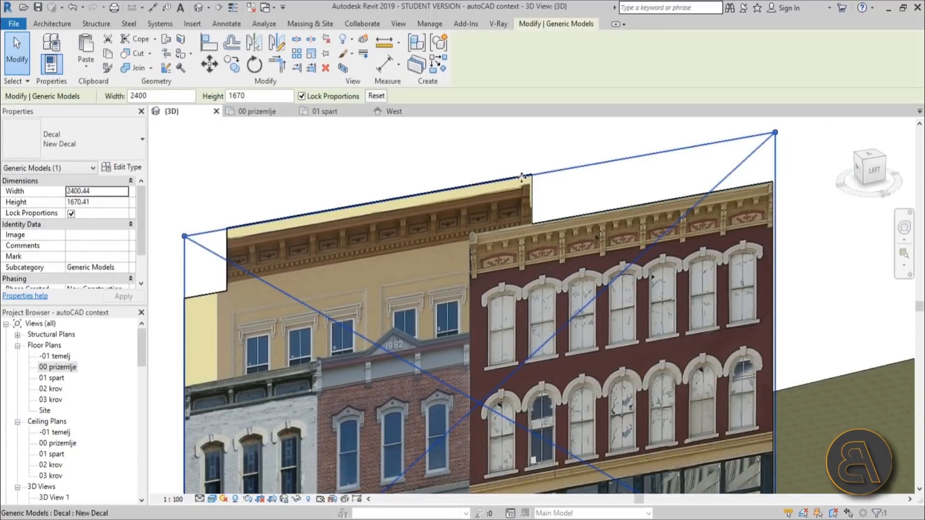
pyautogui.click(191, 23)
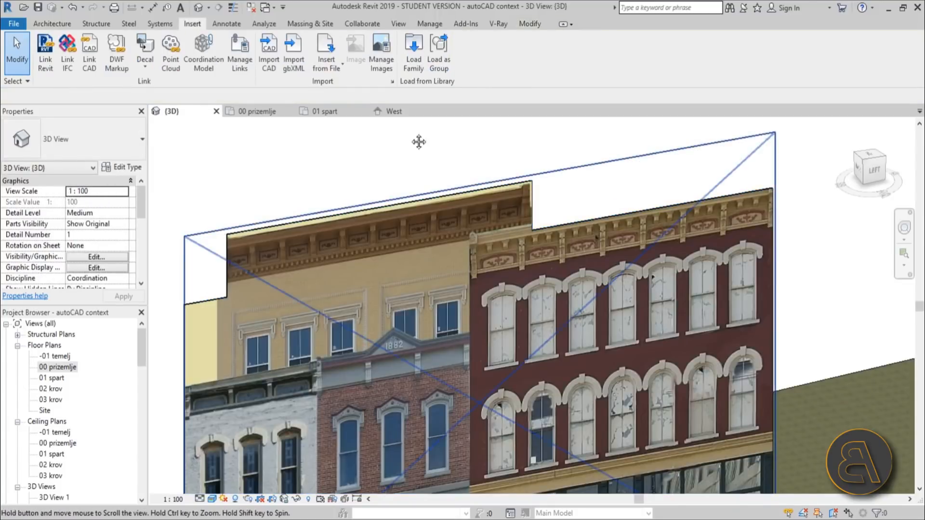
# Step: Refine the wall's stepped top edge, then open the 00 prizemlje floor plan
pyautogui.click(339, 154)
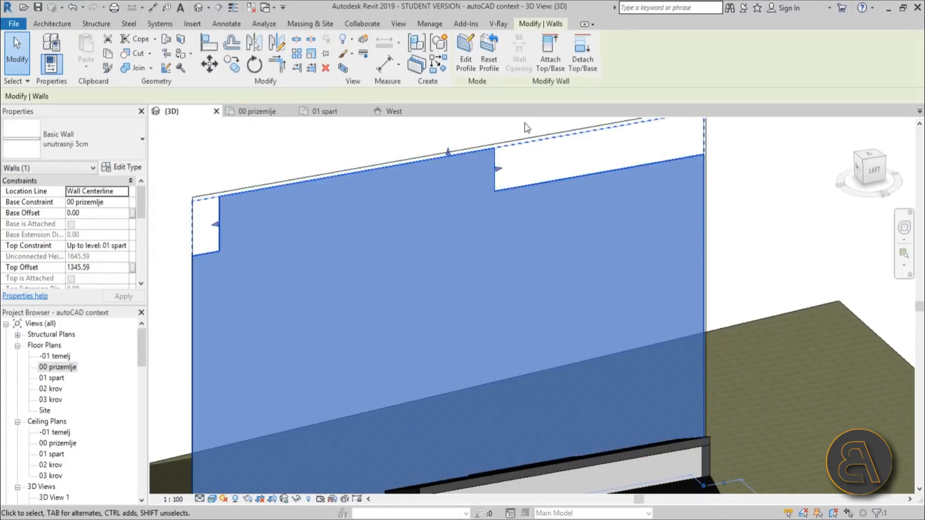
pyautogui.click(466, 53)
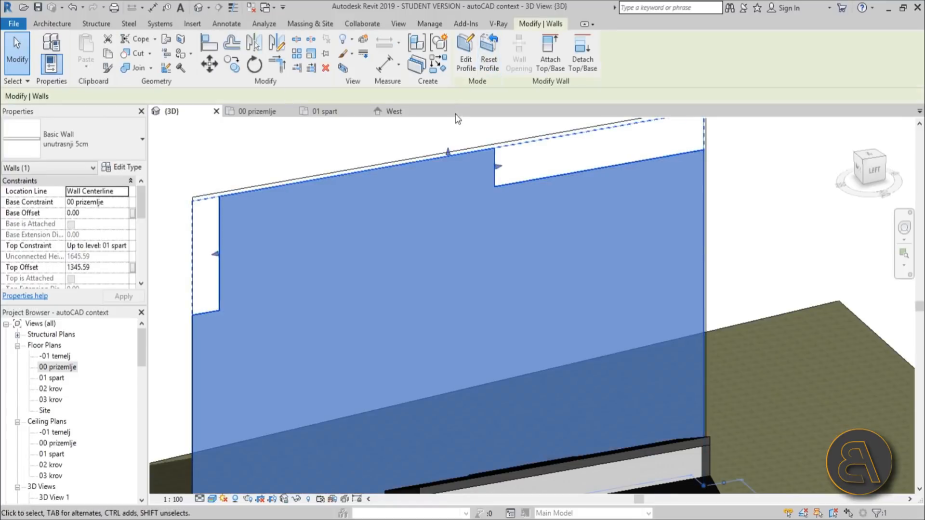
pyautogui.click(466, 53)
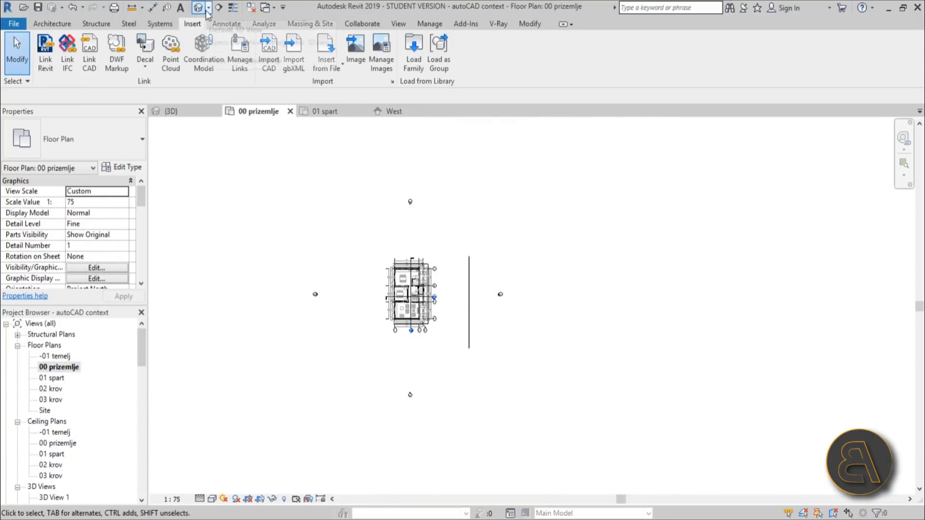
# Step: Place a perspective camera in front of the house as 3D View 4 and widen its frame, then start RR
pyautogui.click(198, 7)
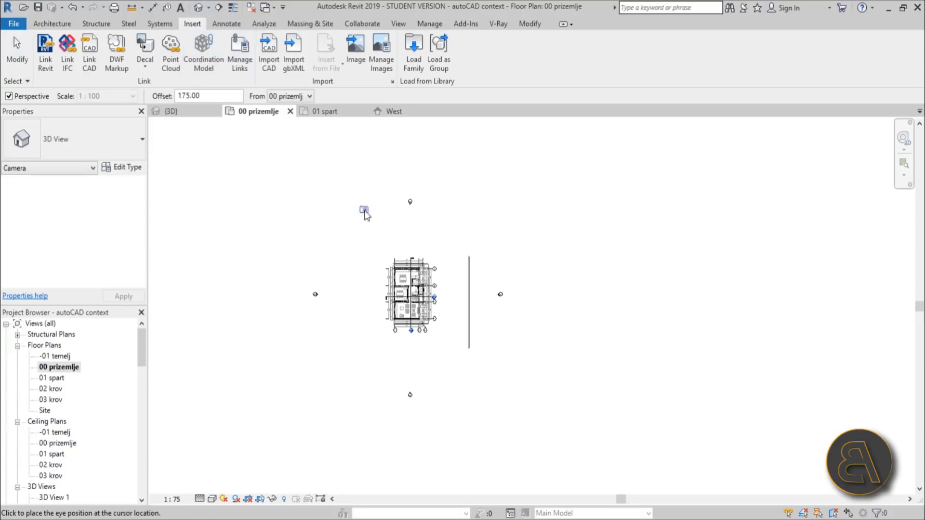
pyautogui.click(363, 211)
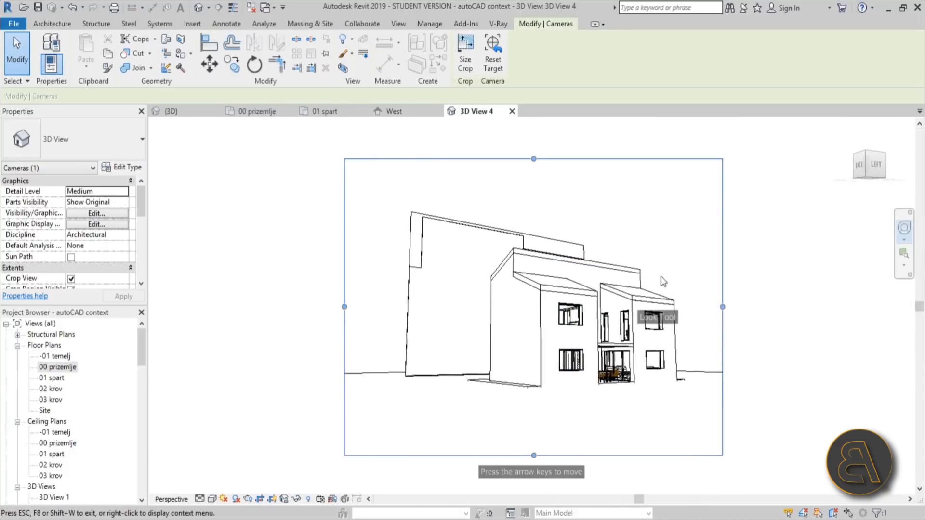
pyautogui.click(191, 24)
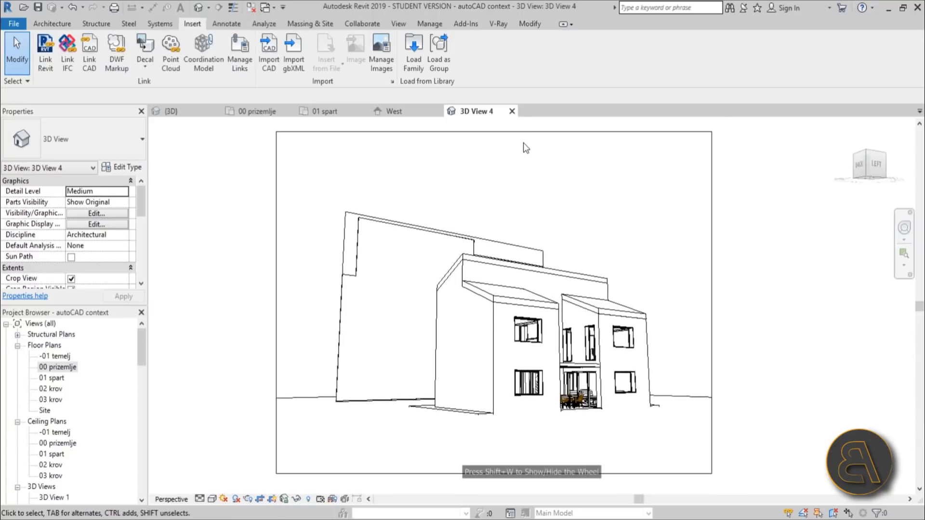
pyautogui.click(525, 147)
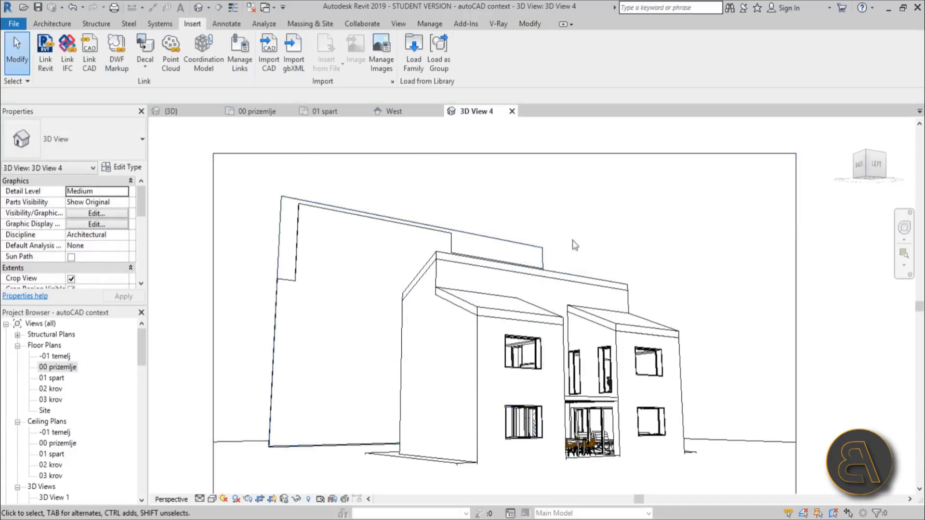
pyautogui.press('rr')
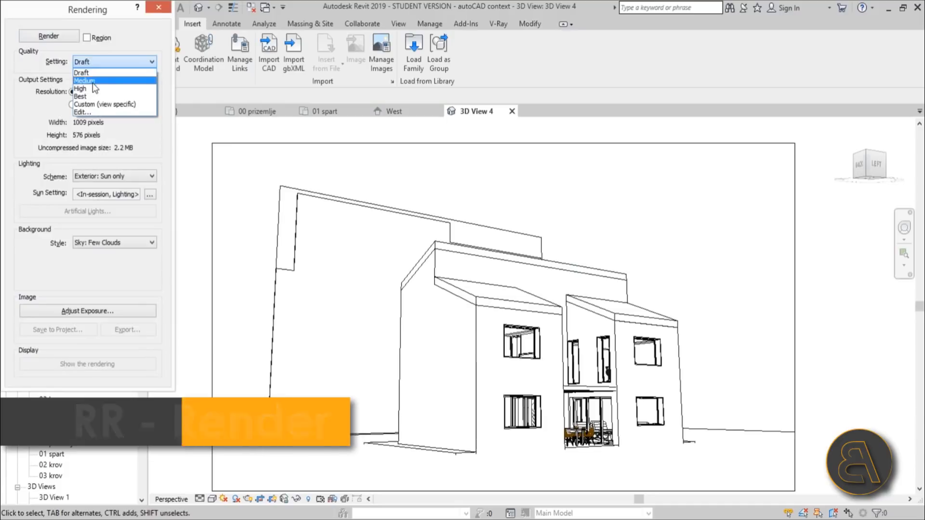
# Step: Render 3D View 4 at Medium quality and Printer 300 DPI resolution
pyautogui.click(85, 80)
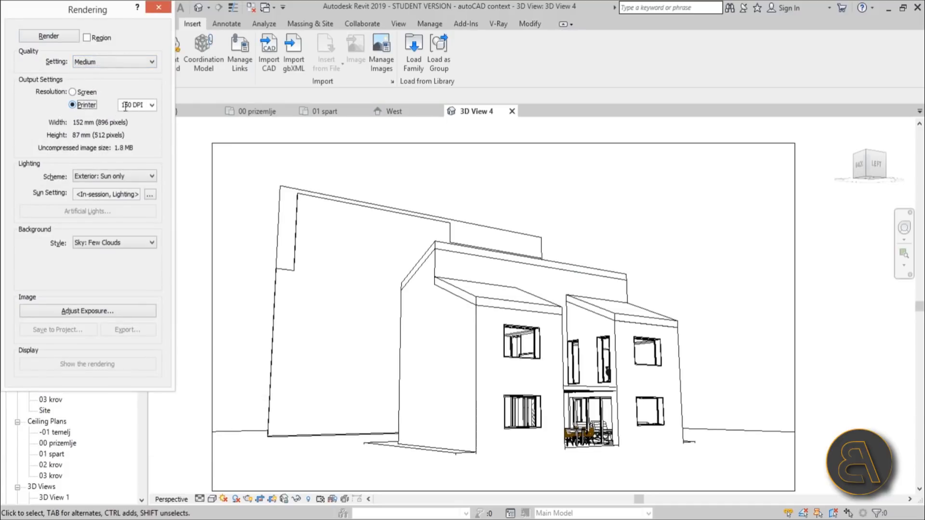
pyautogui.click(132, 104)
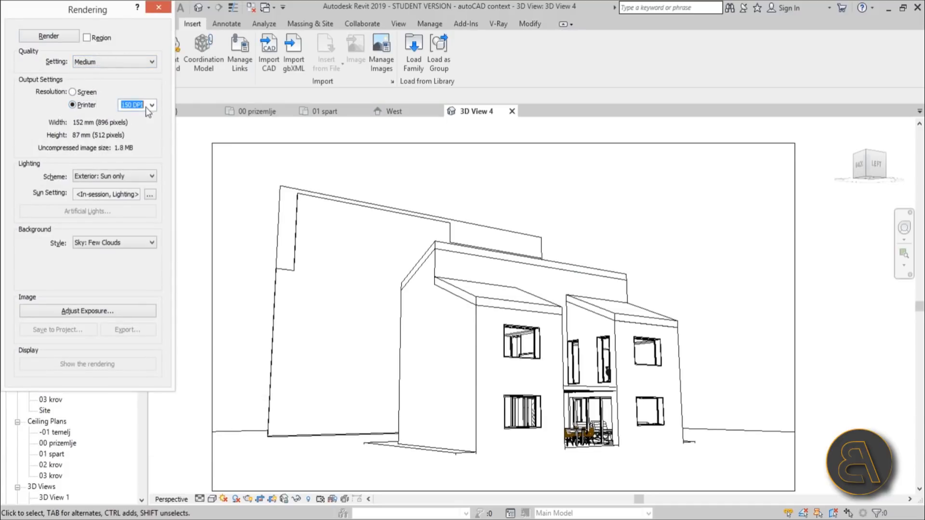
pyautogui.click(133, 104)
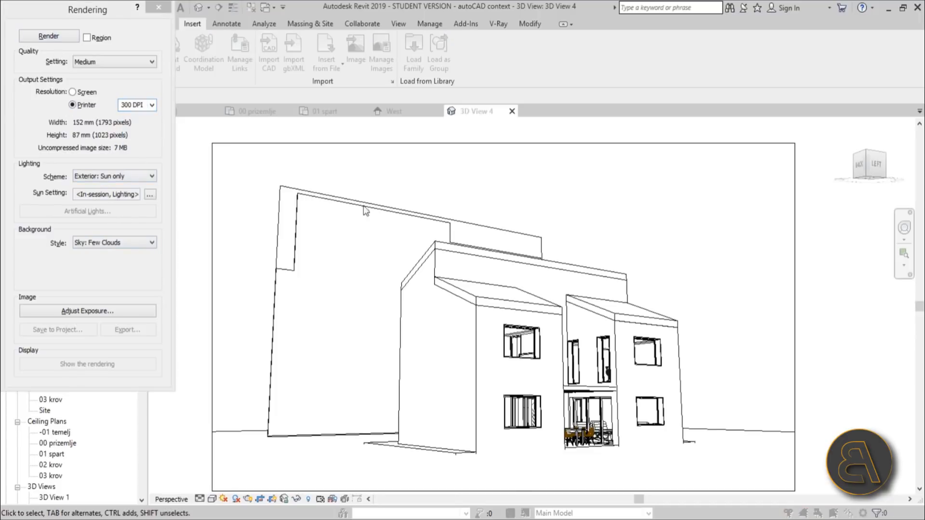
pyautogui.click(49, 35)
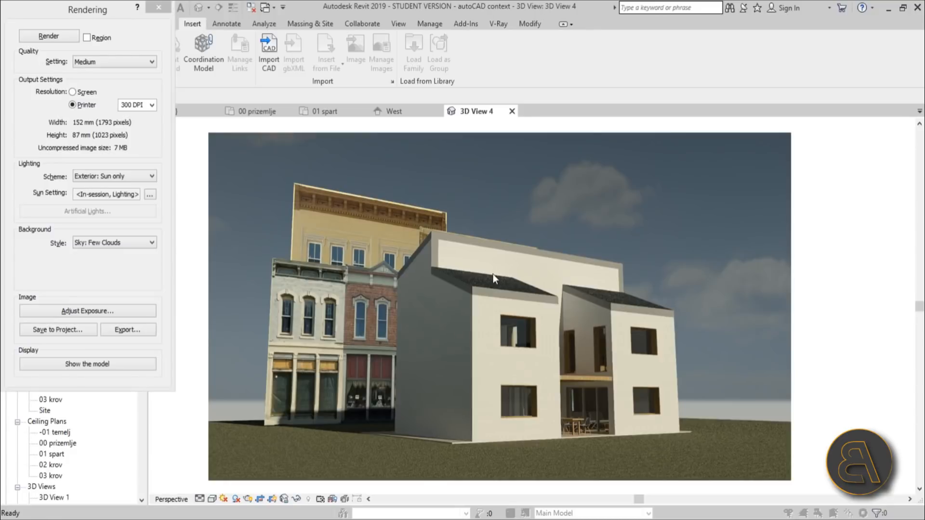
pyautogui.moveTo(317, 311)
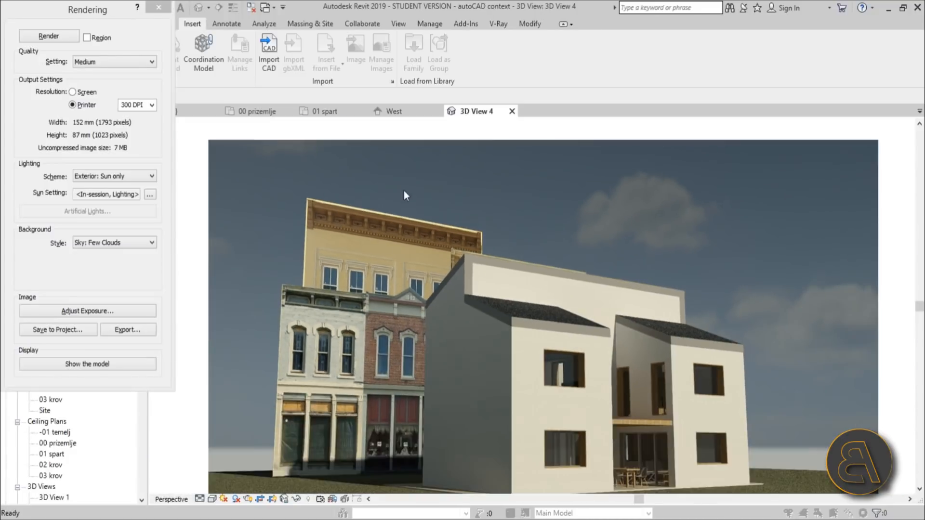
pyautogui.scroll(3)
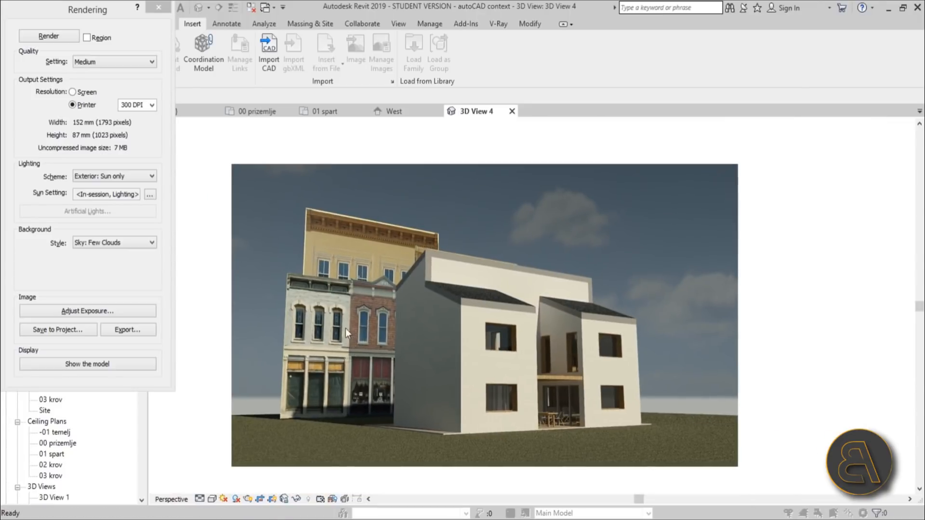
pyautogui.moveTo(457, 339)
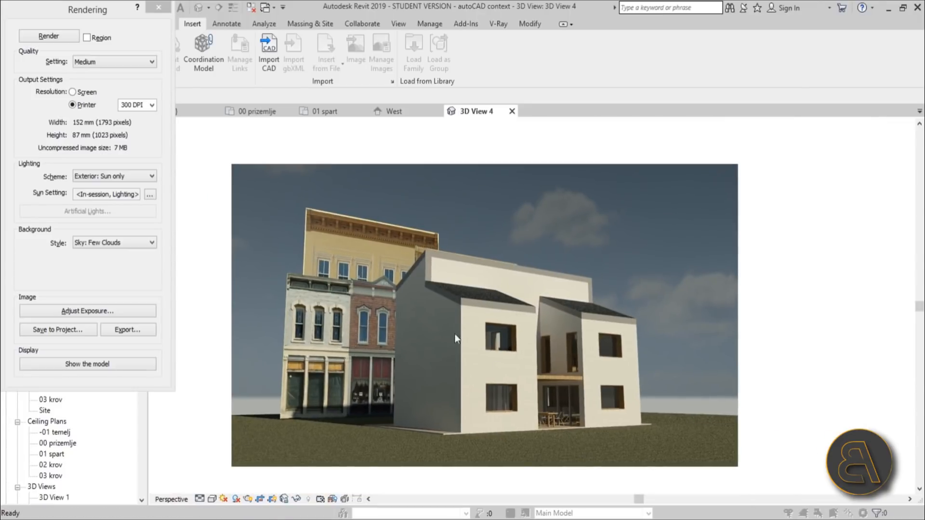